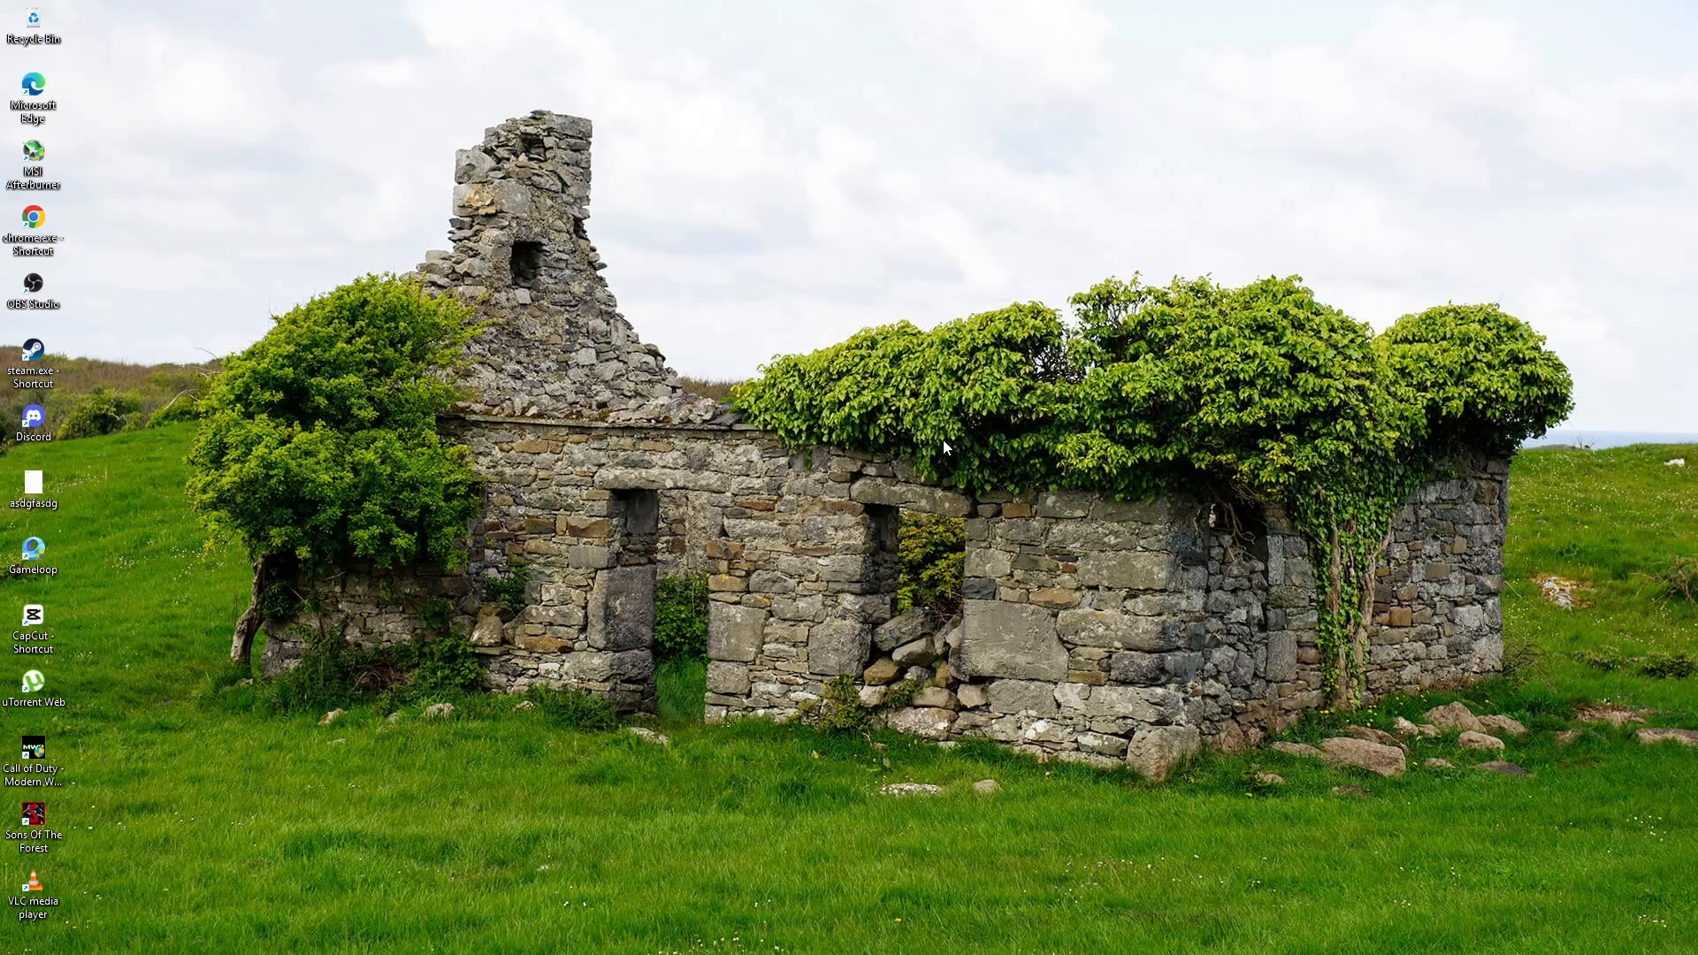
mouse_move(713, 640)
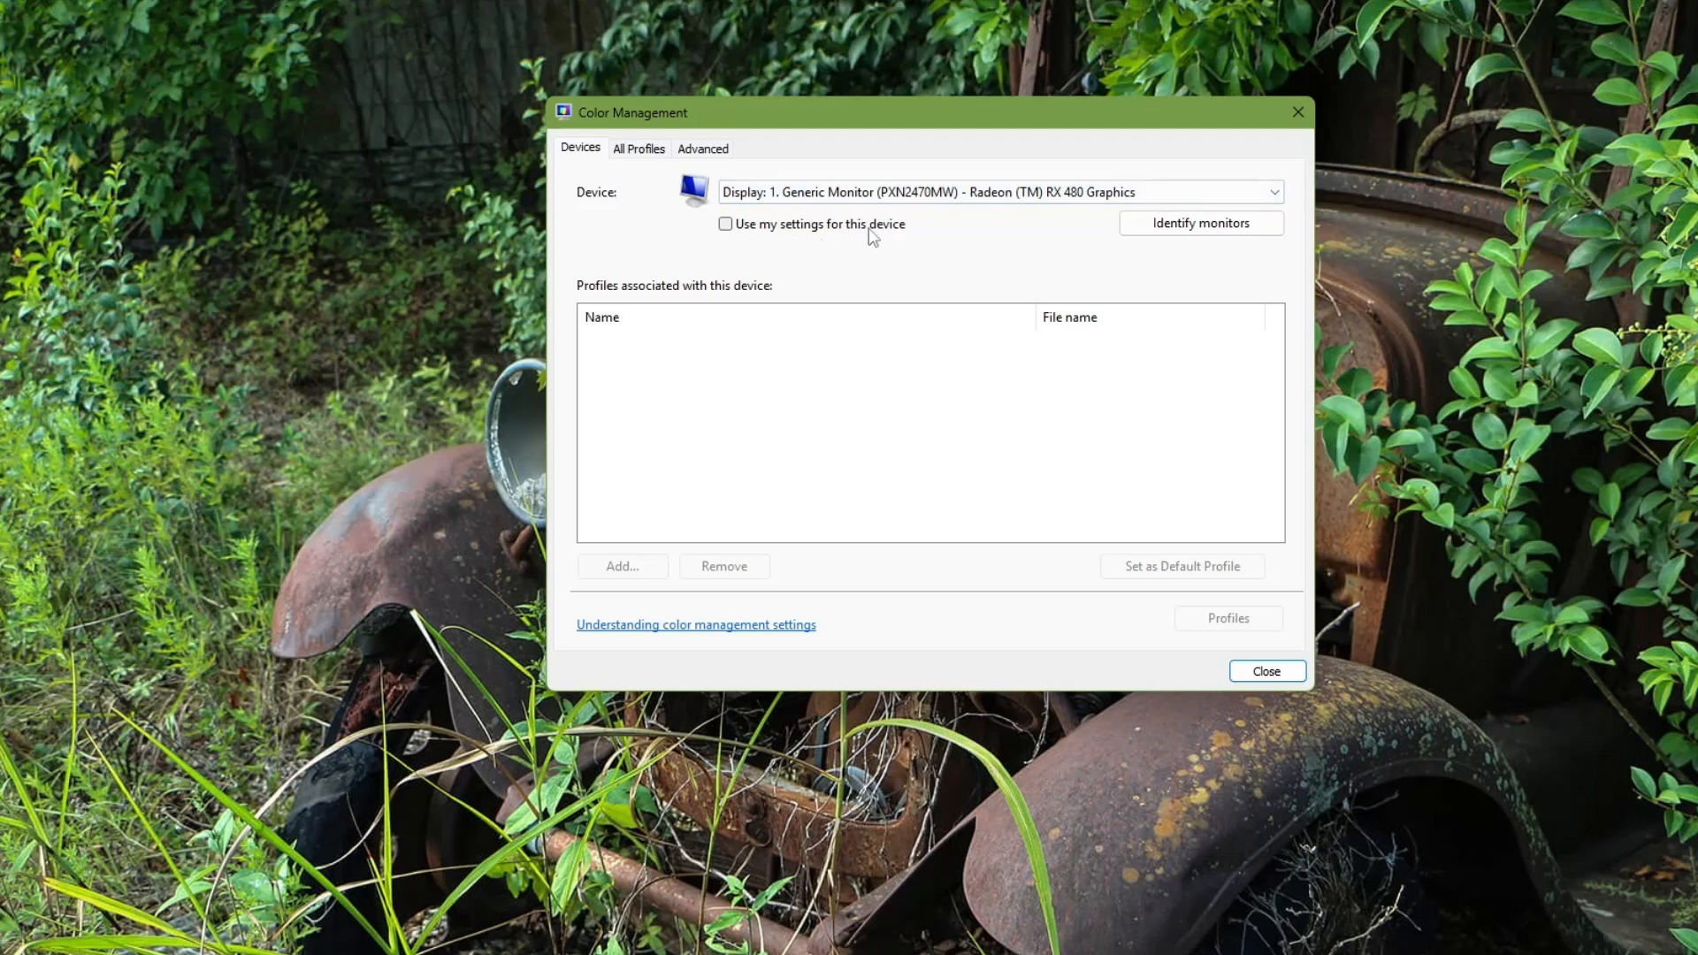
- Enable 'Use my settings for this device' for Display 1 (Generic Monitor) and begin adding a colour profile
left_click(726, 223)
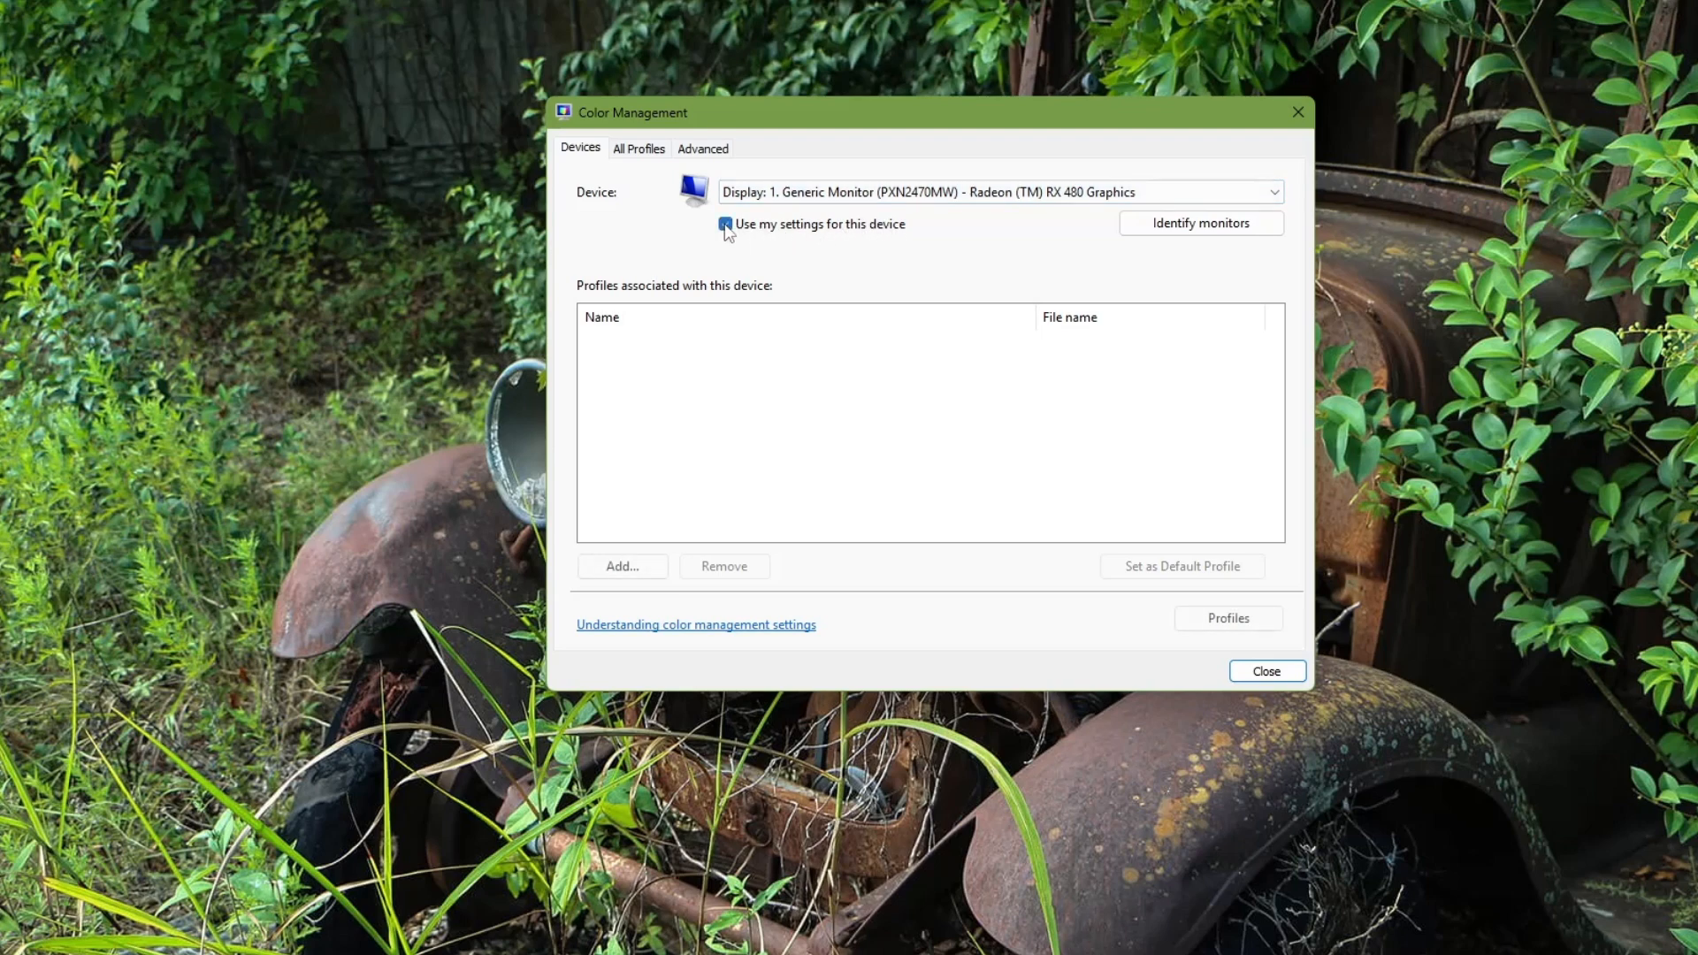
left_click(725, 224)
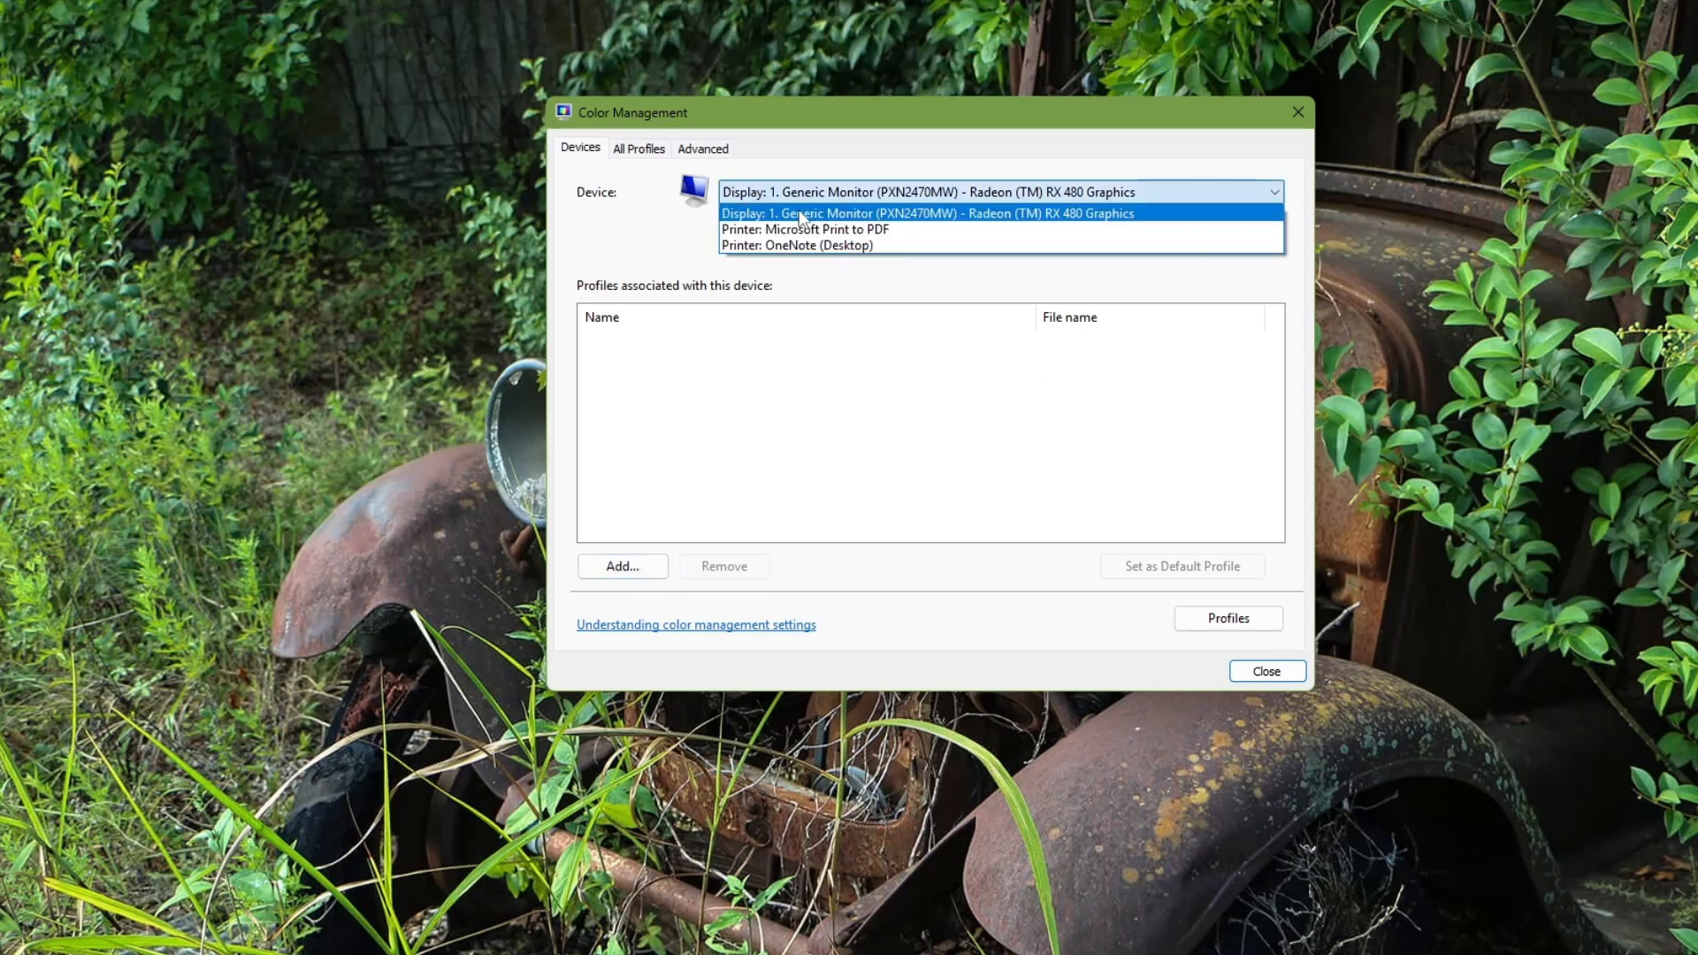
left_click(925, 212)
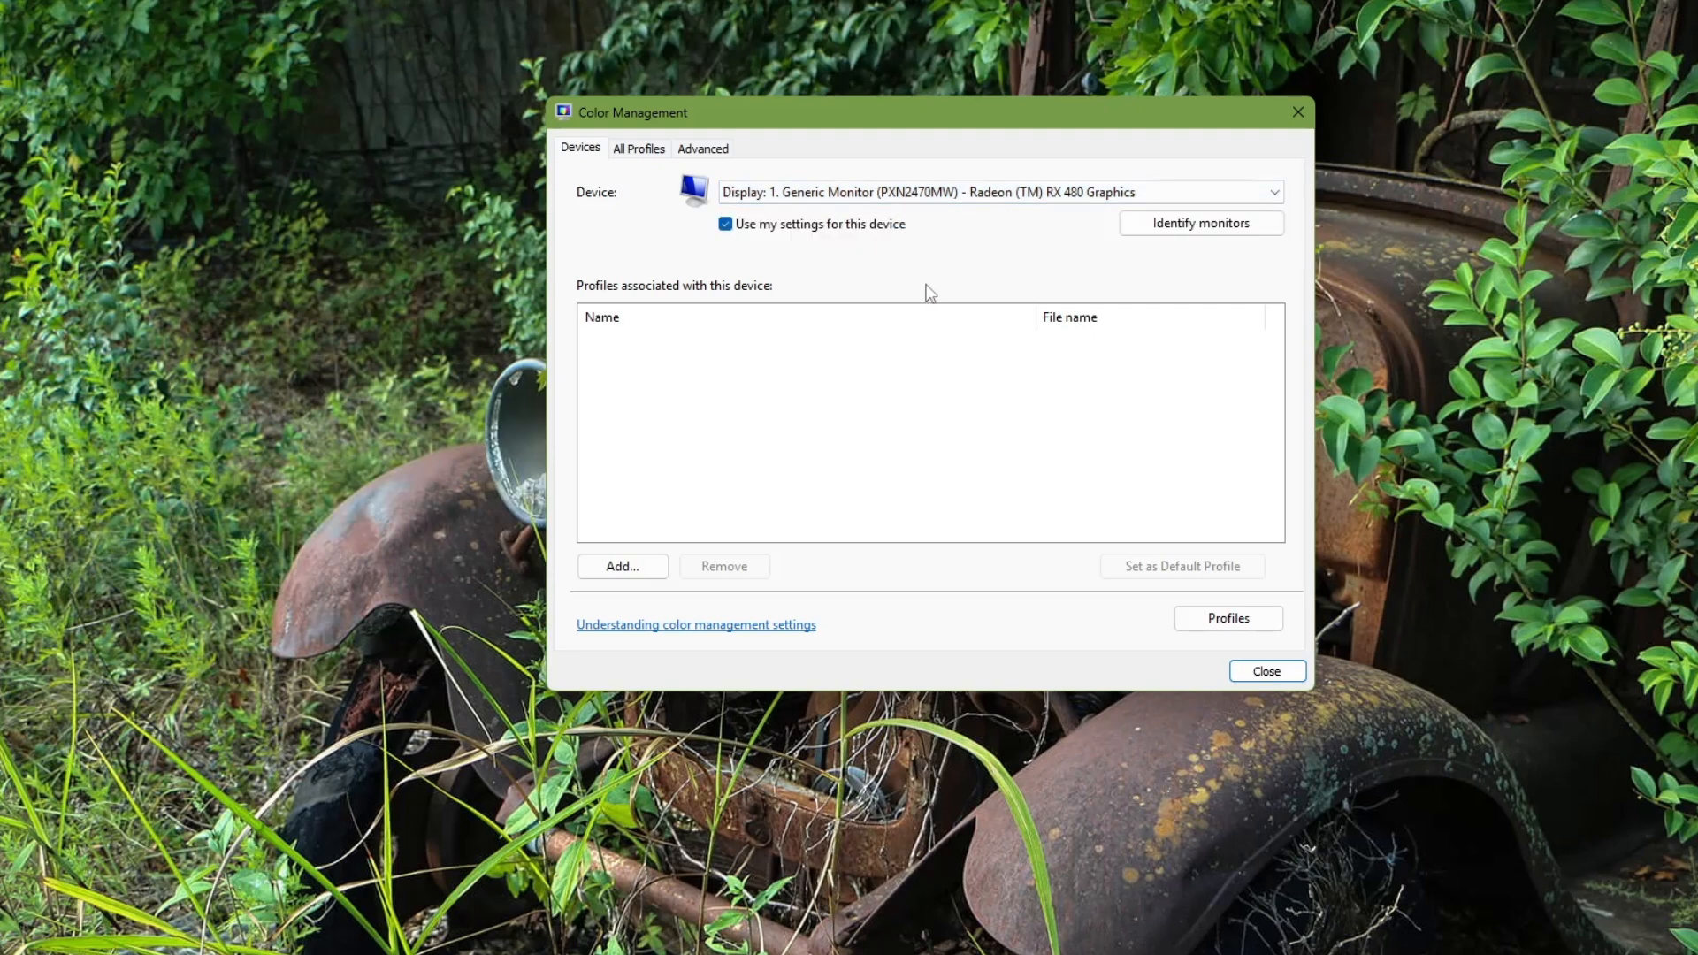
left_click(621, 566)
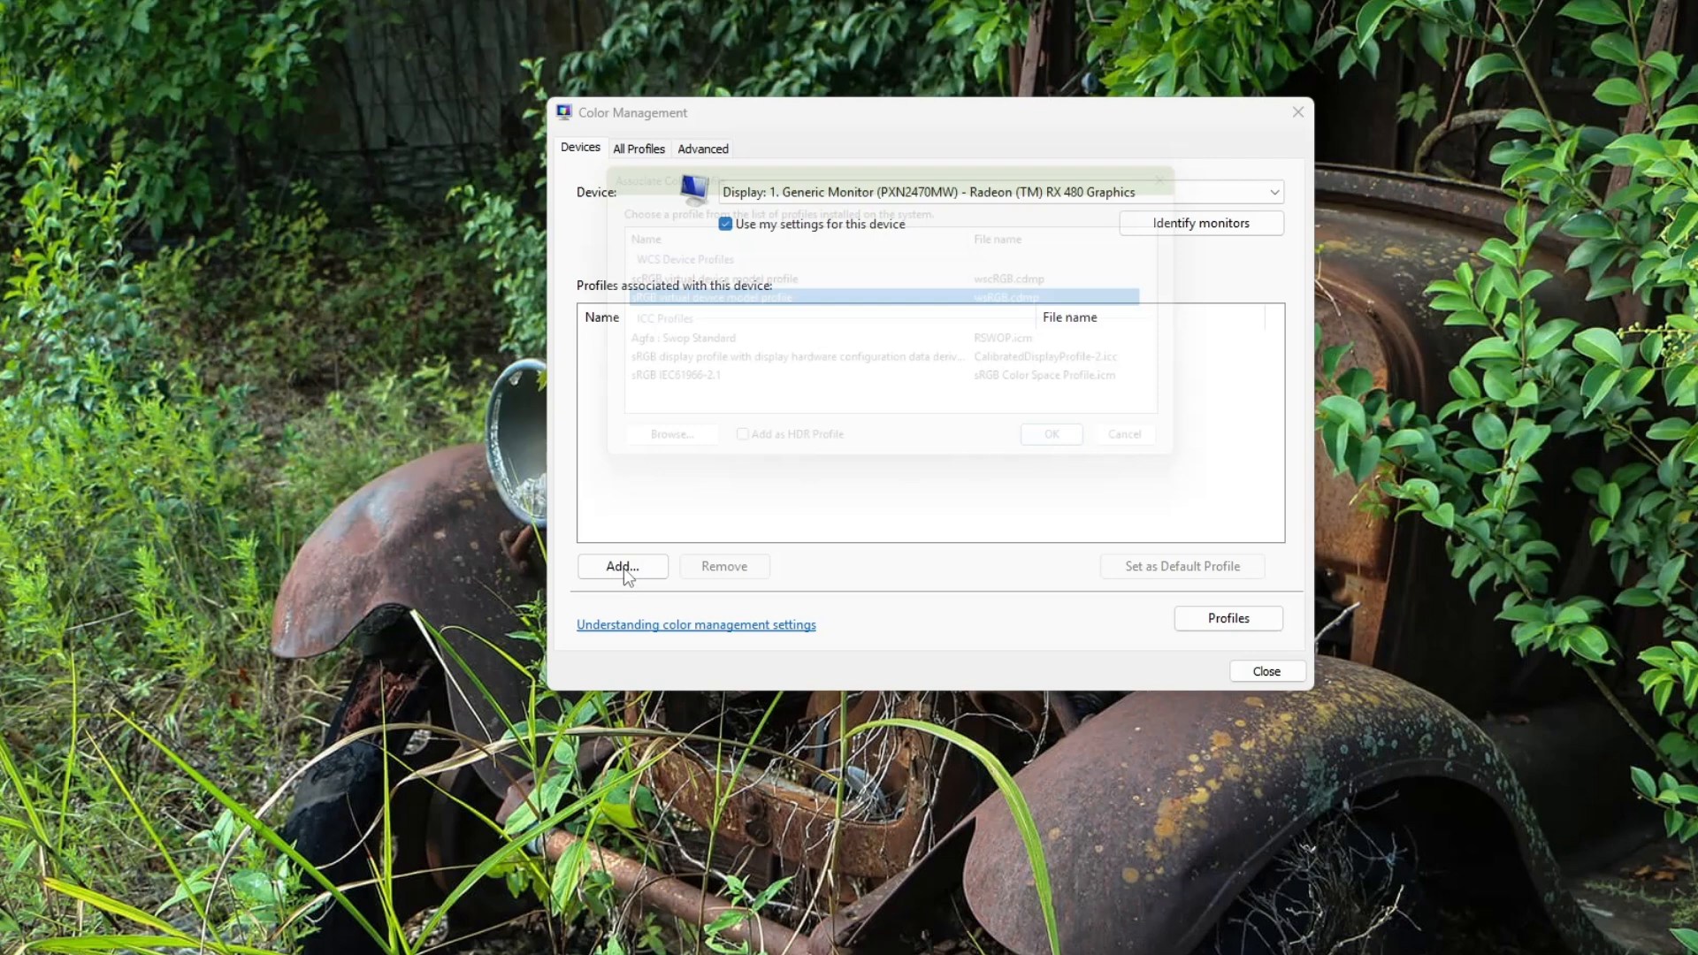
left_click(621, 566)
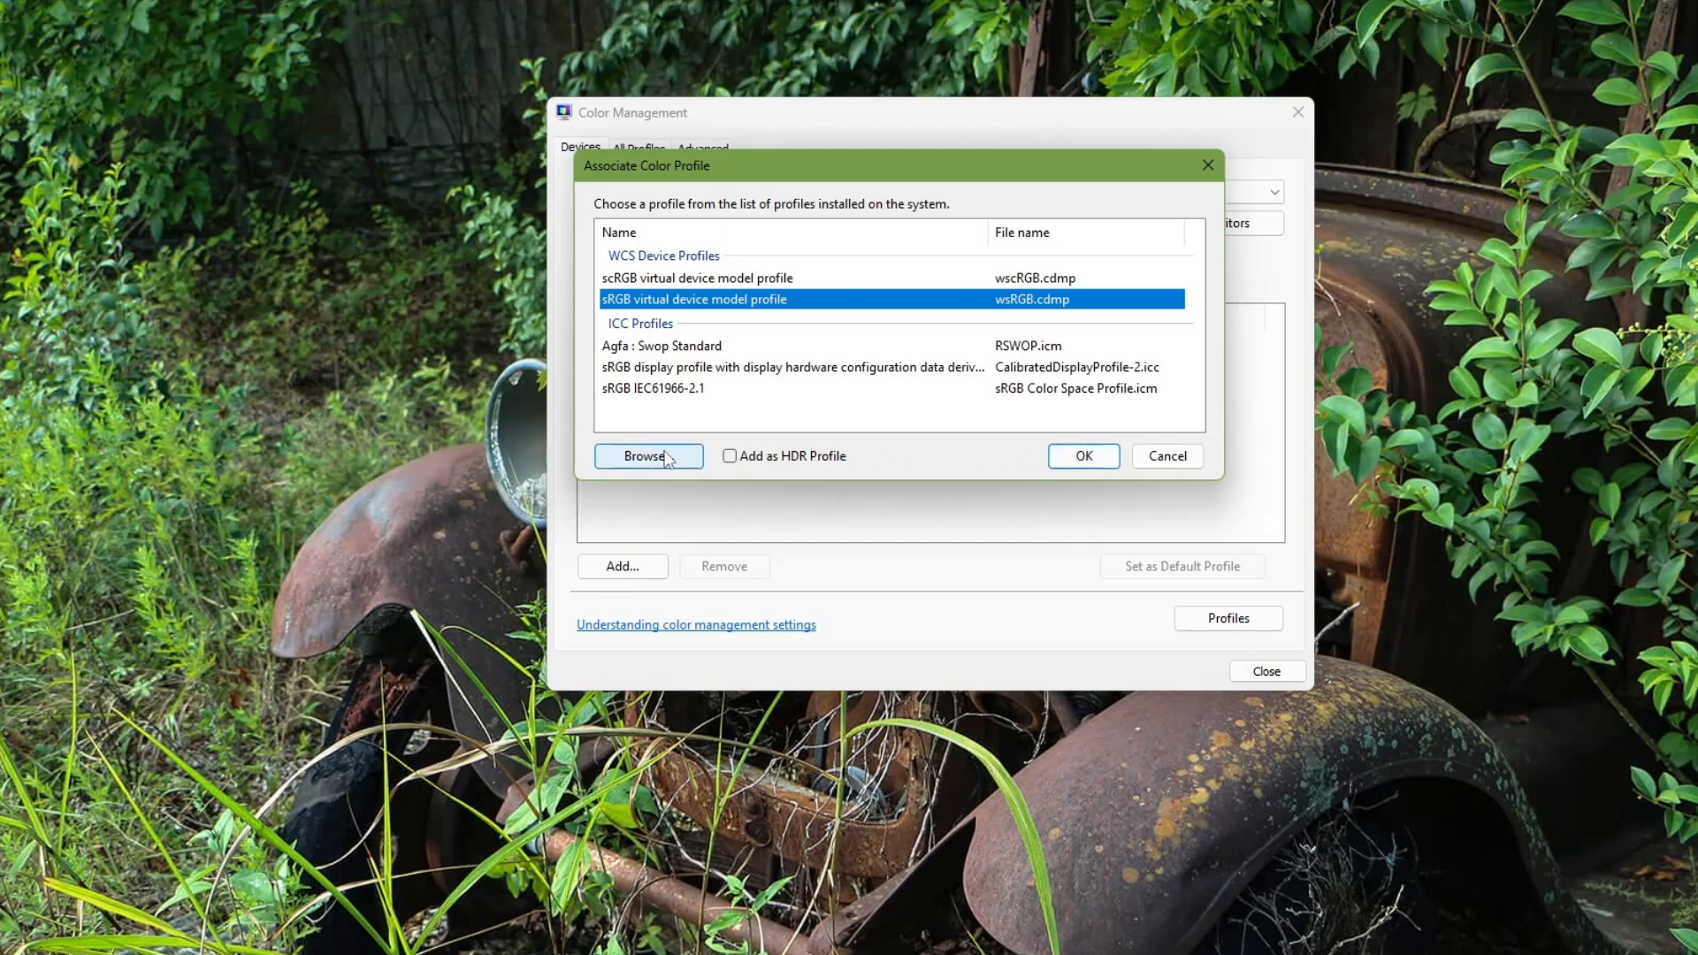
left_click(1165, 454)
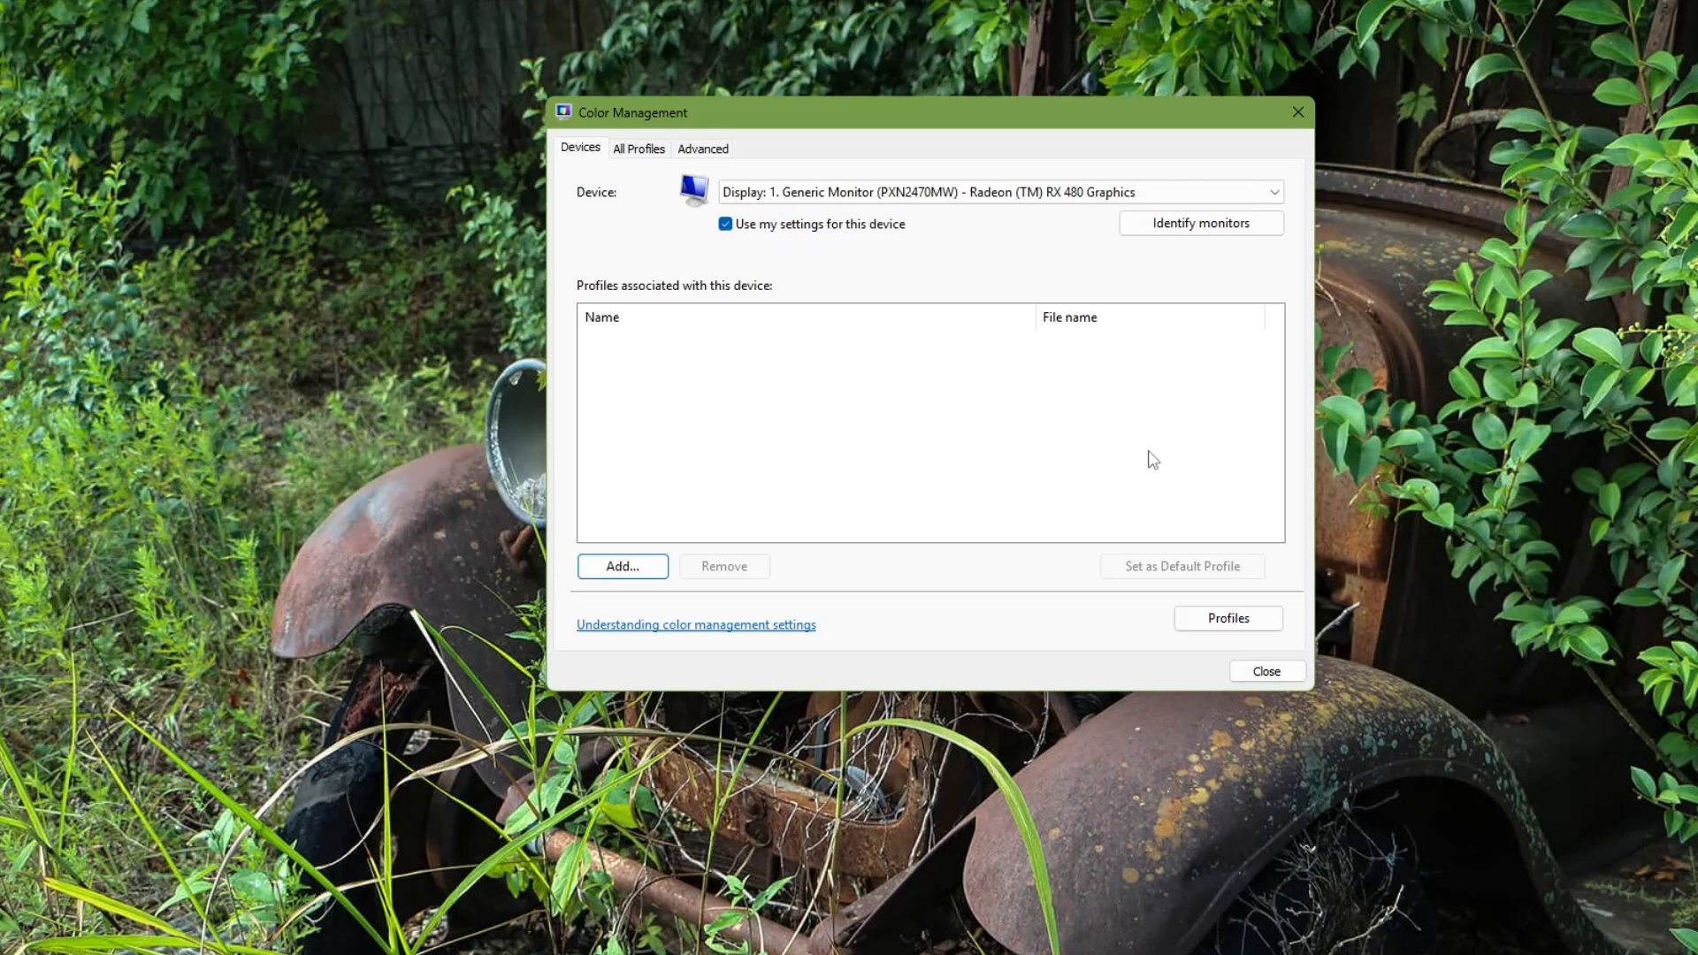
mouse_move(866, 490)
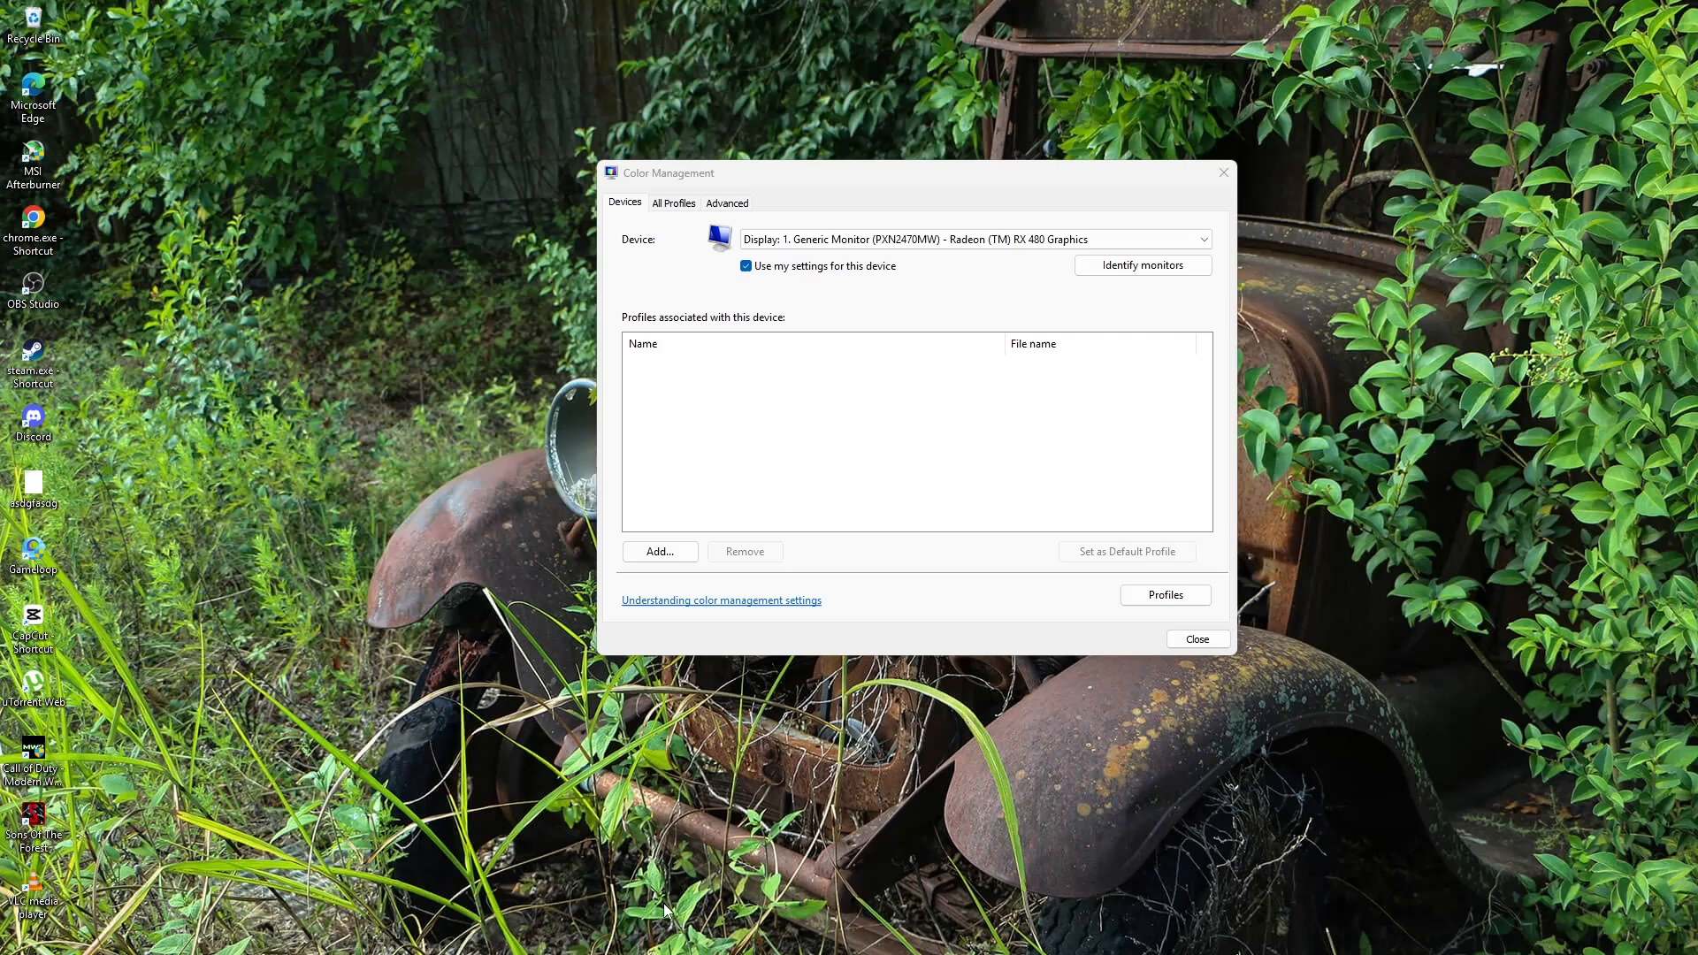
mouse_move(787, 607)
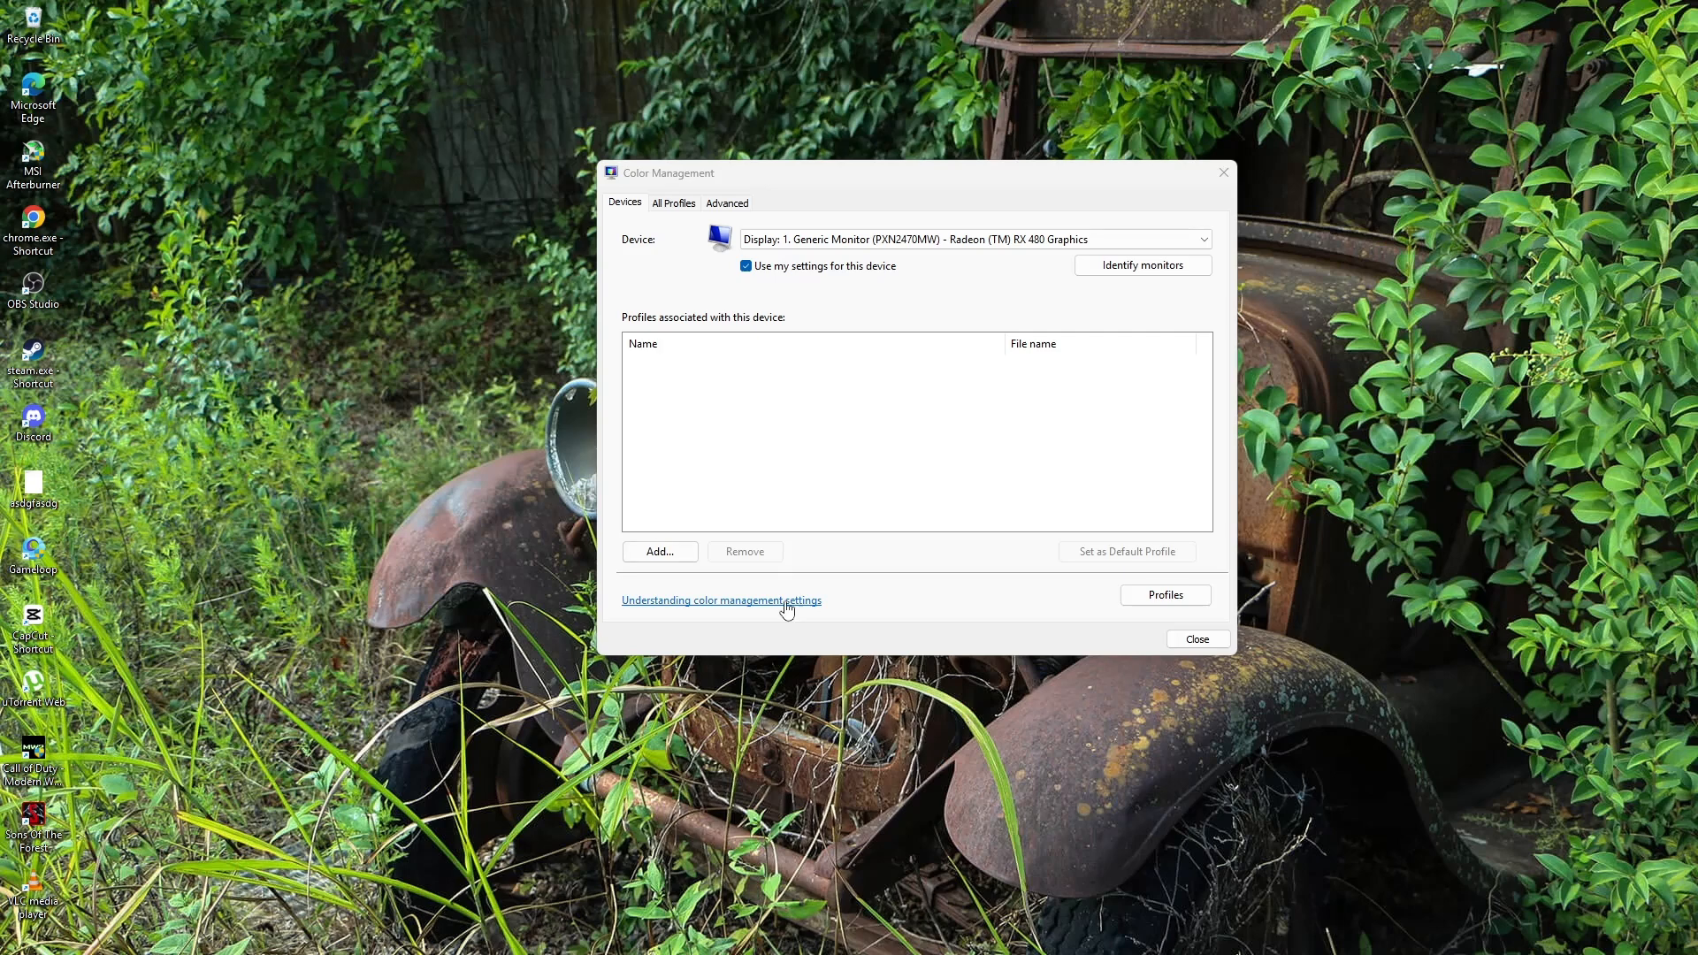
mouse_move(661, 372)
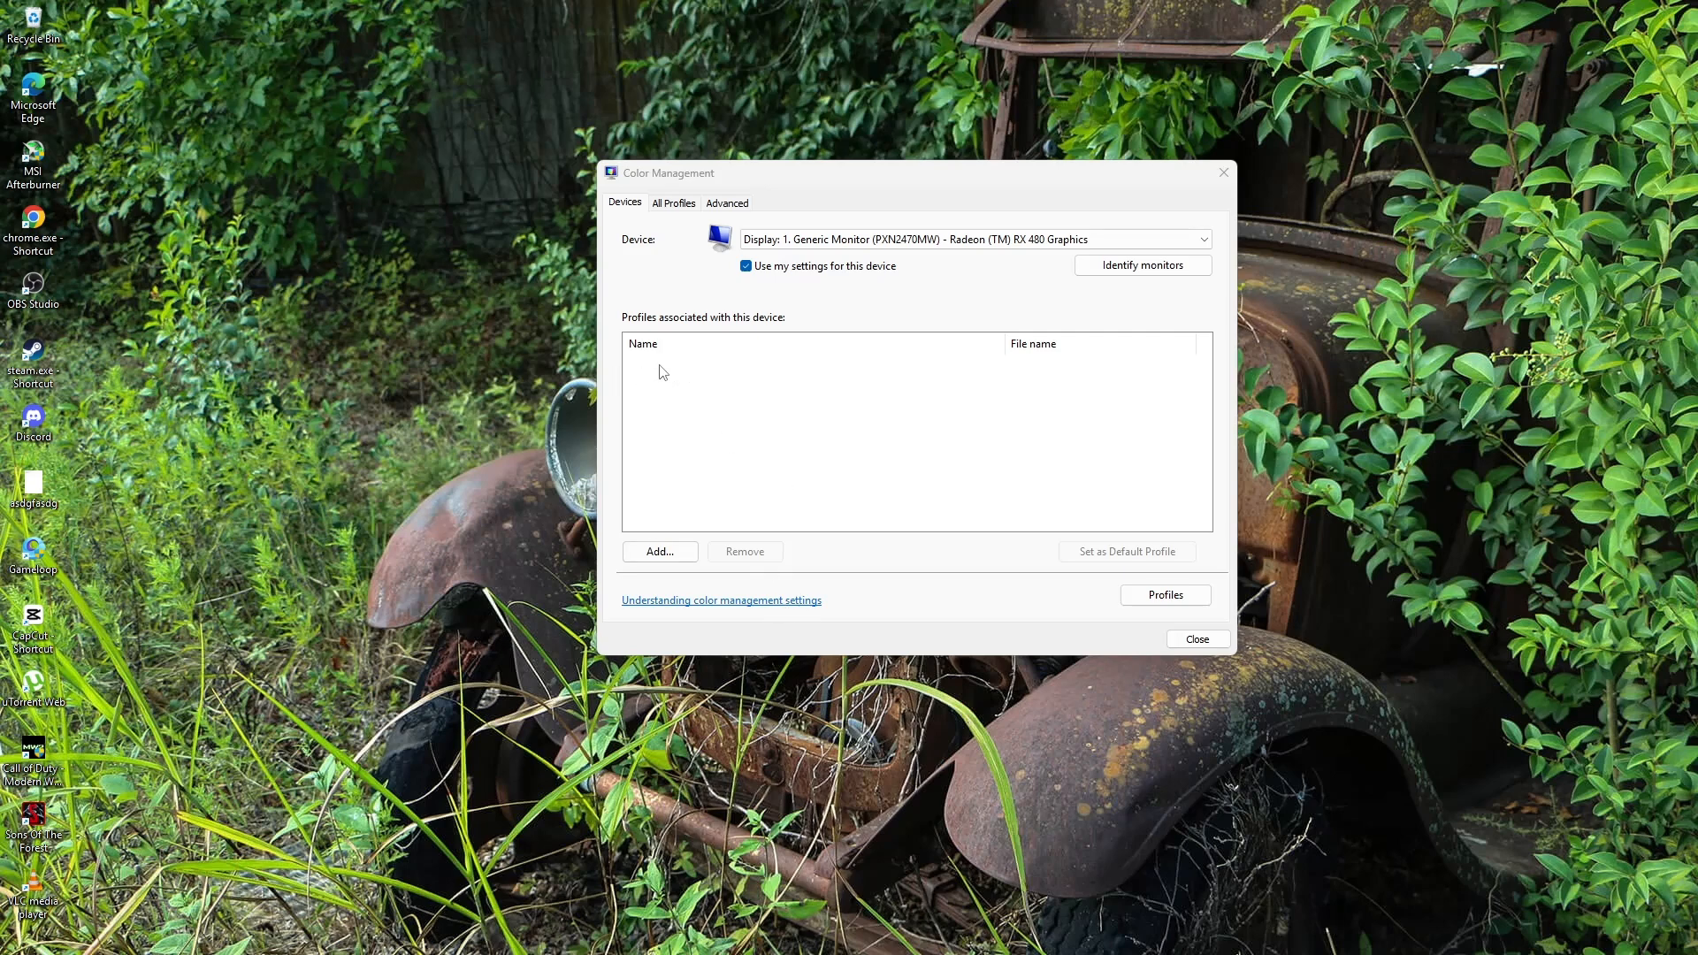
mouse_move(701, 373)
type("dev")
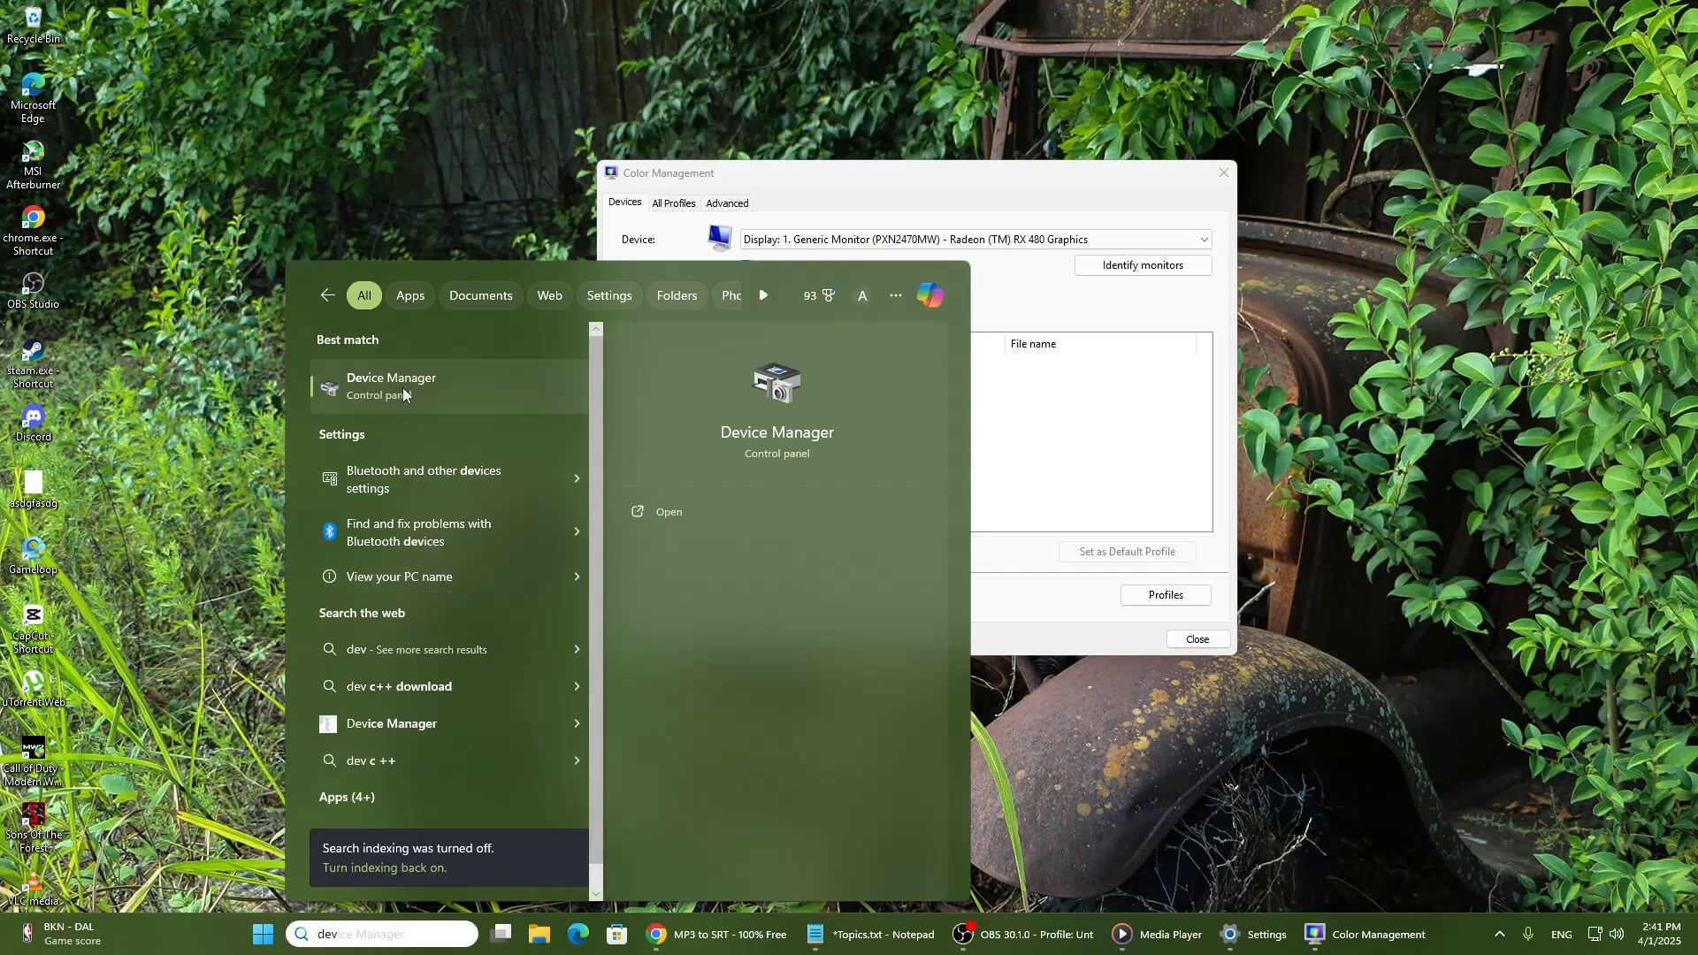
- From Device Manager, update the Radeon RX 480 driver by searching automatically for drivers
left_click(391, 386)
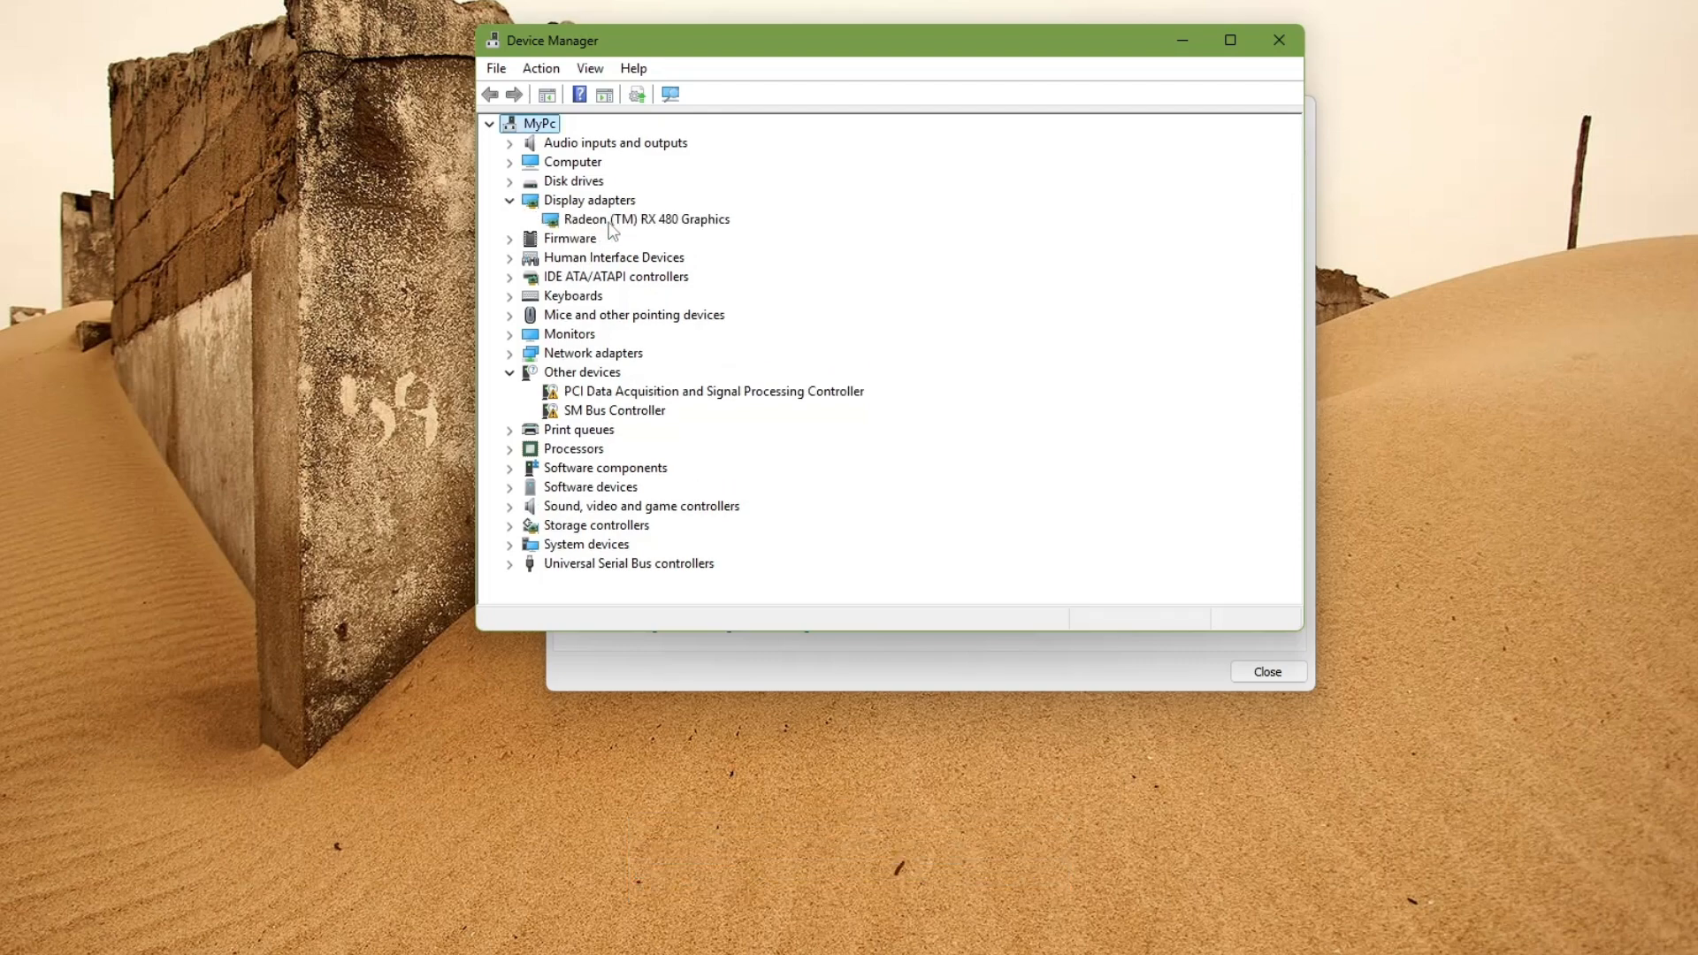
right_click(640, 219)
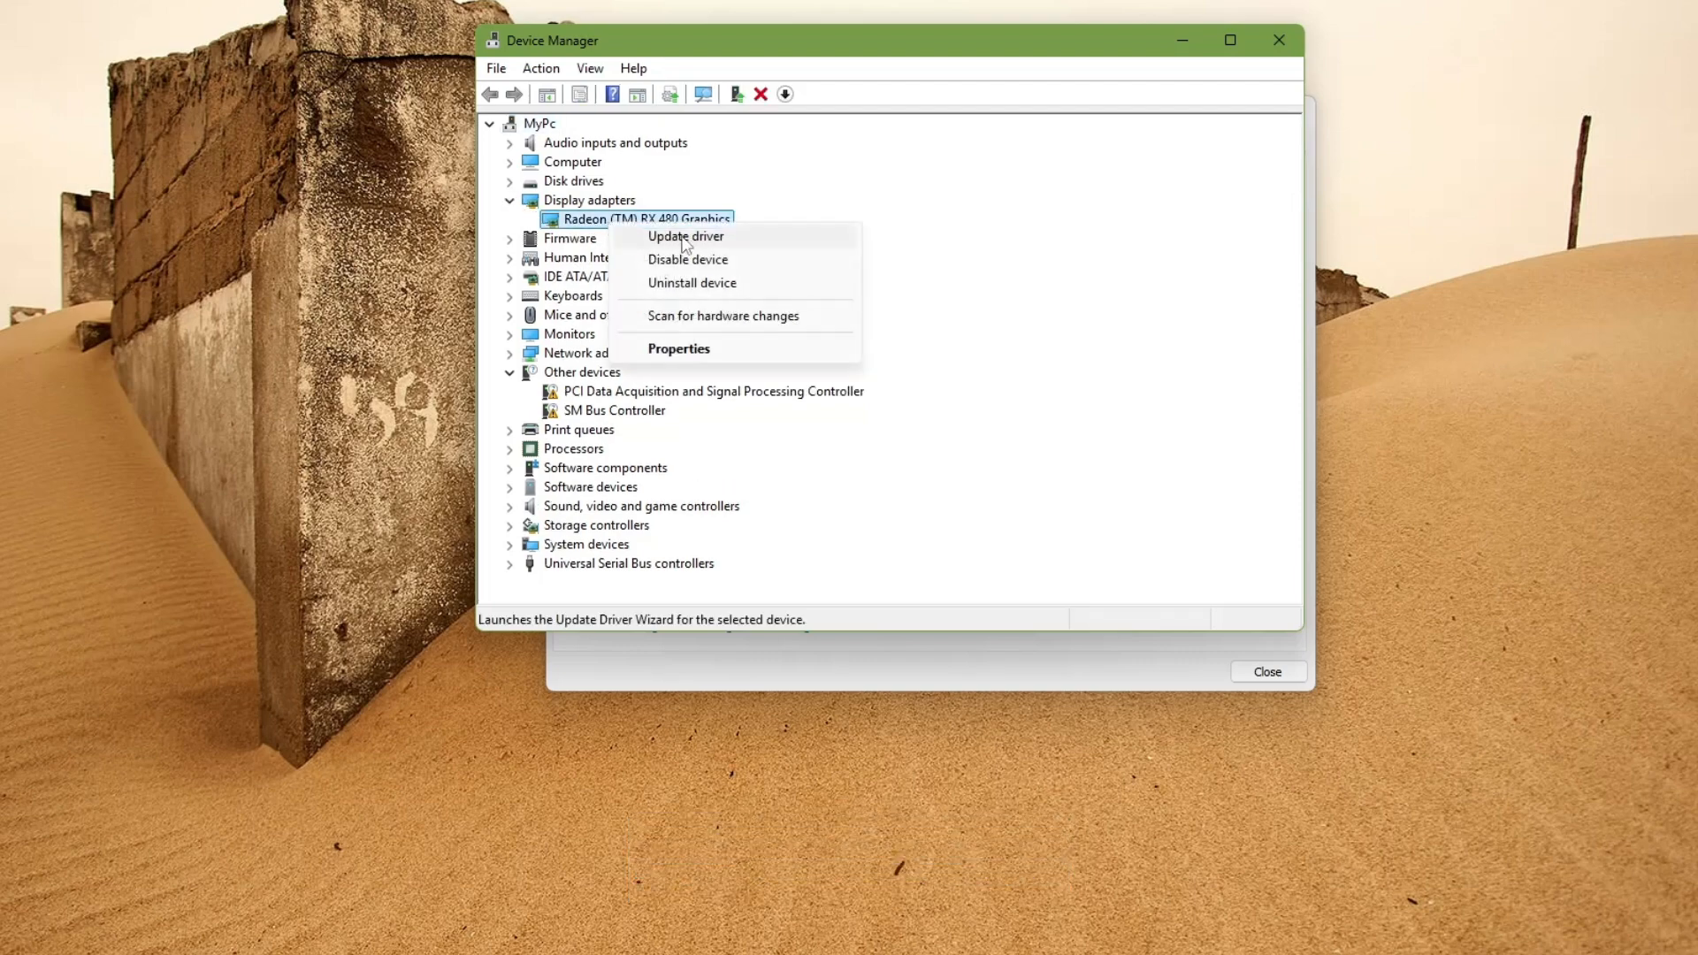
left_click(685, 236)
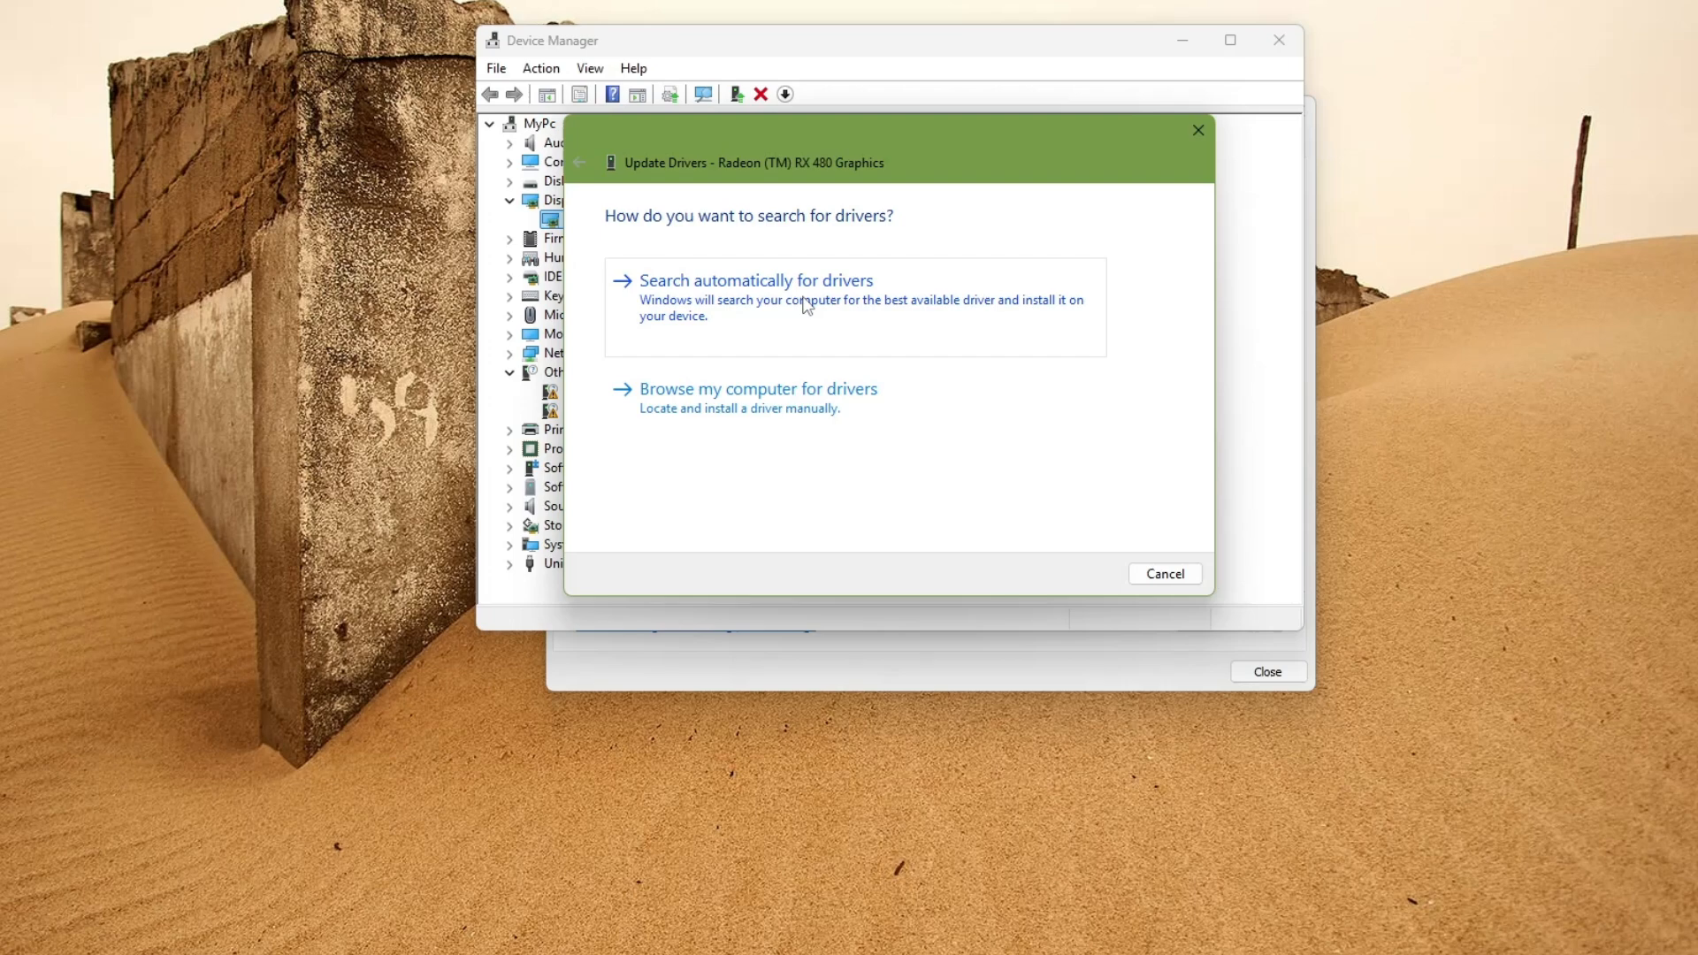
left_click(1198, 129)
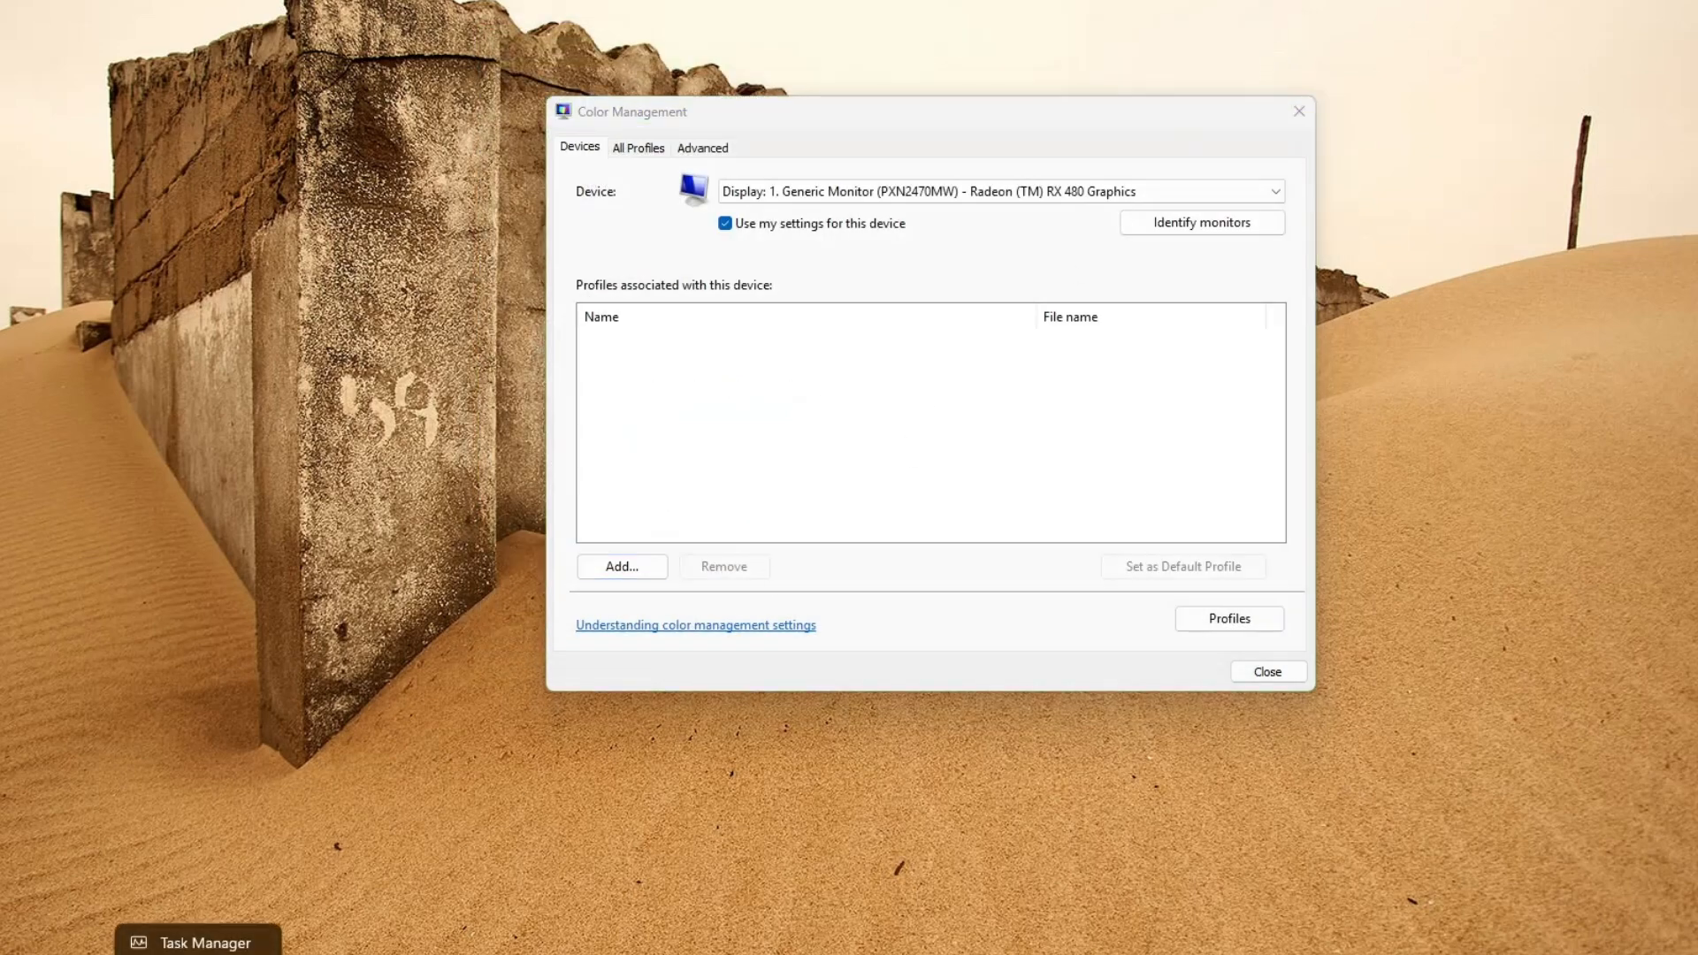
- Reopen Device Manager from the Start quick menu and bring up the Radeon RX 480 adapter's actions for Uninstall device
right_click(21, 939)
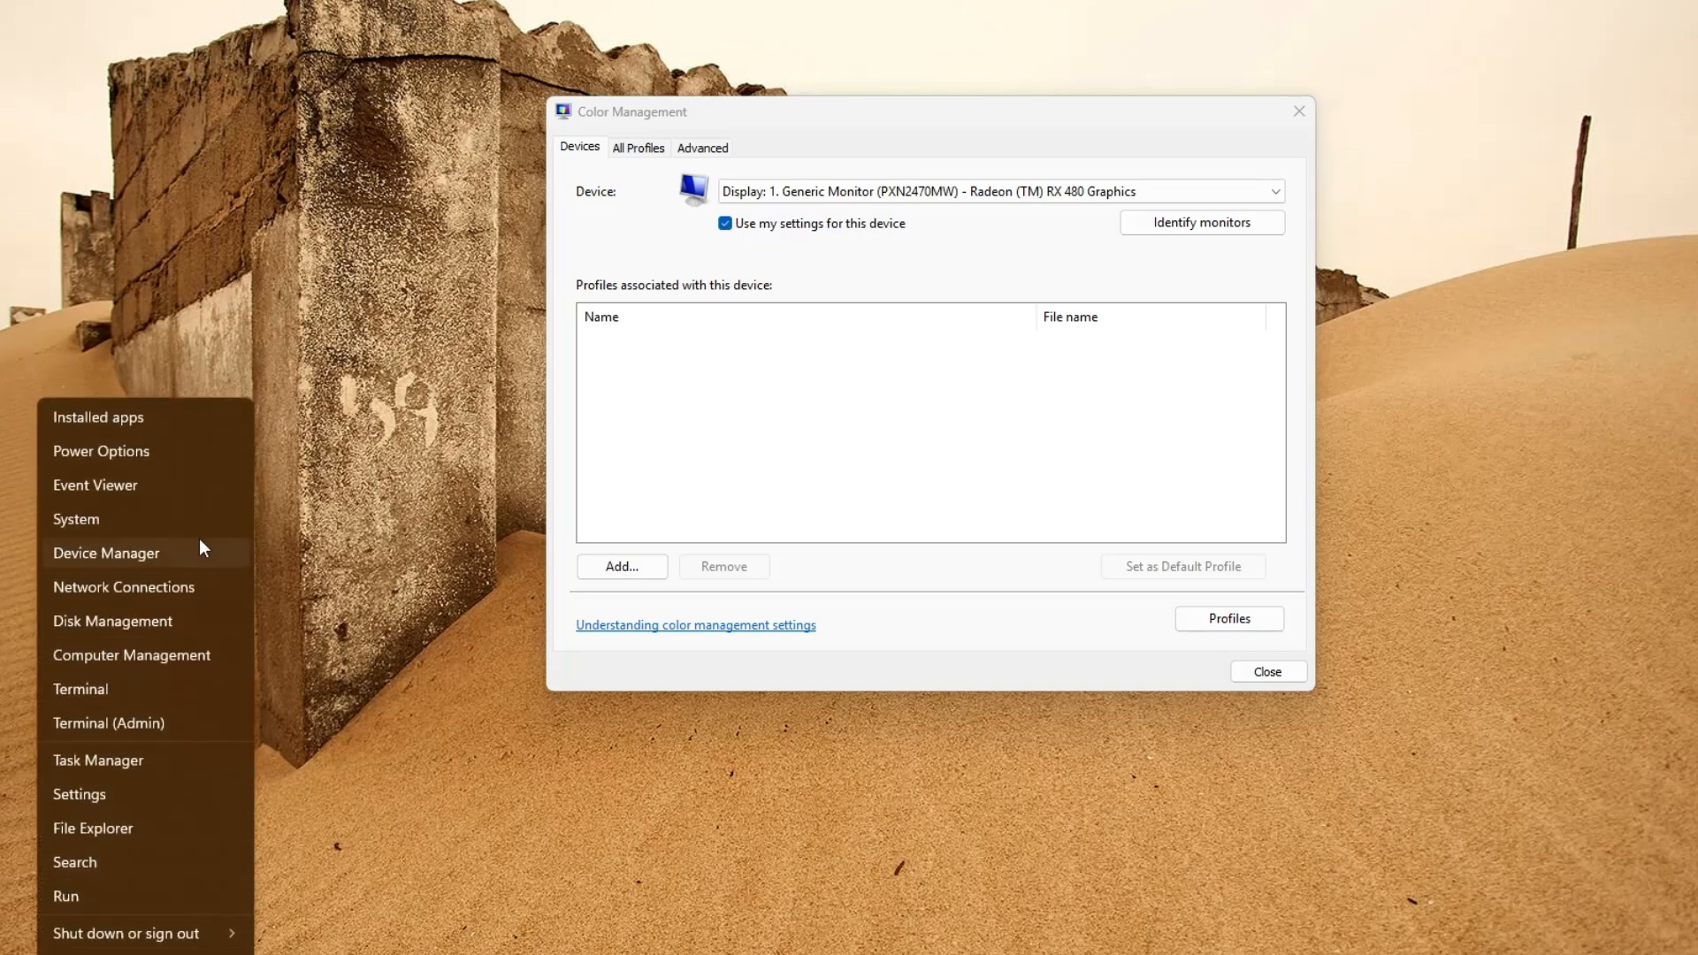
left_click(106, 552)
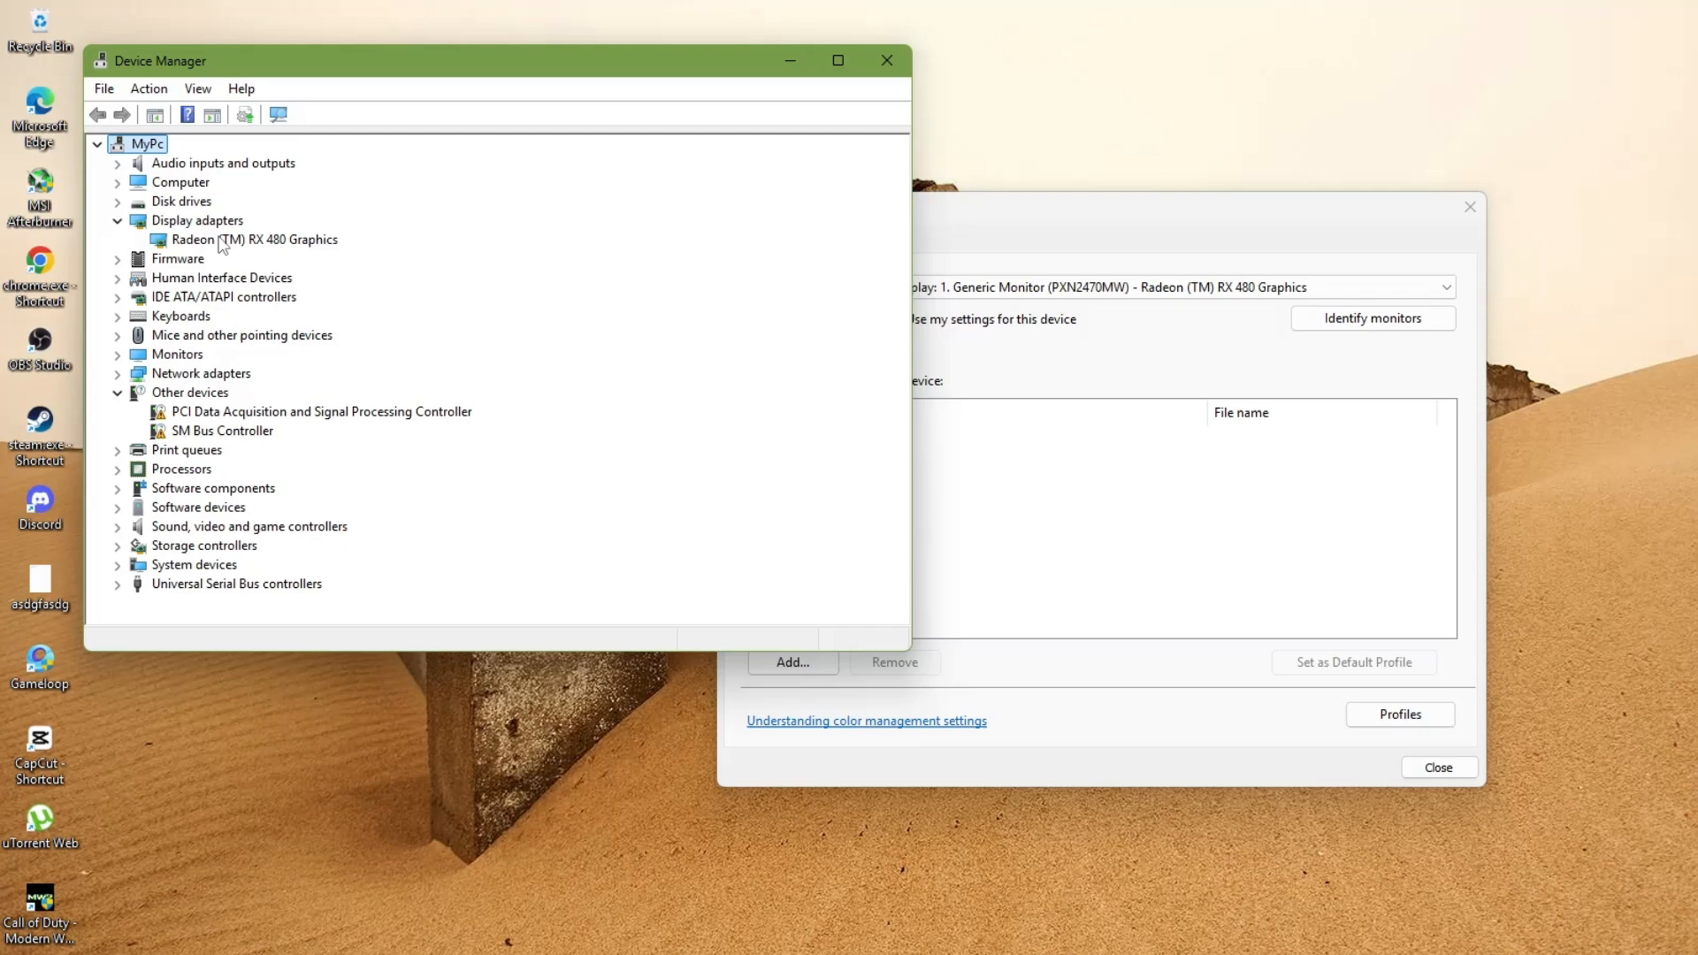
right_click(253, 239)
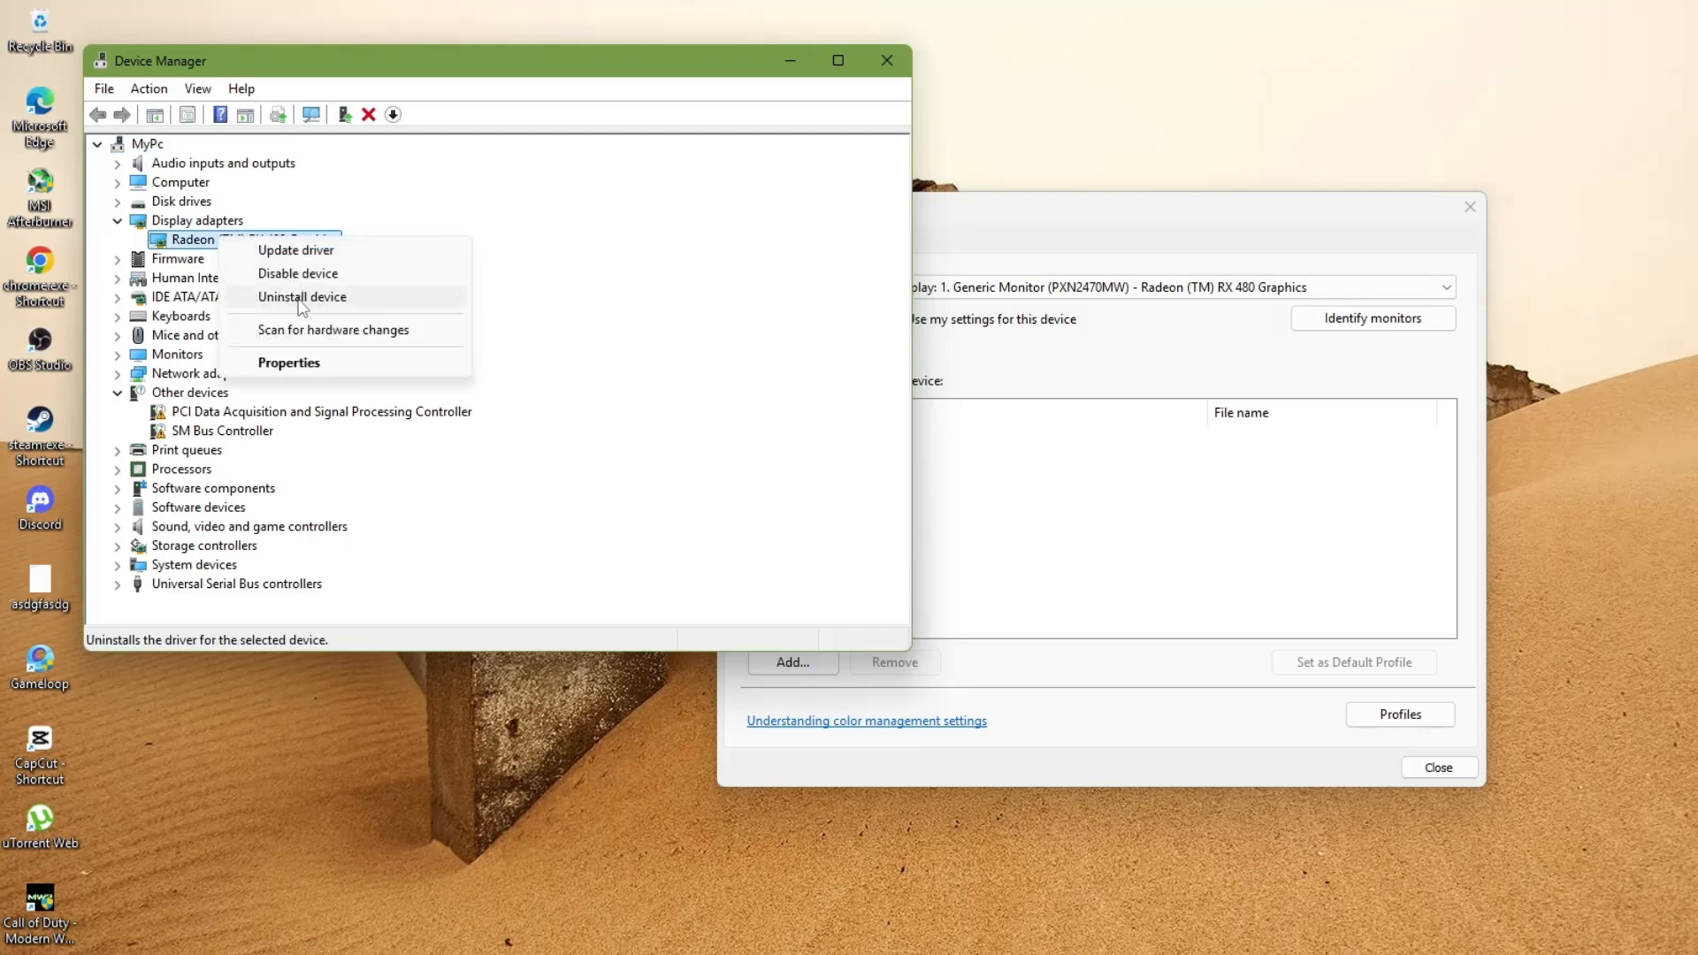
mouse_move(315, 306)
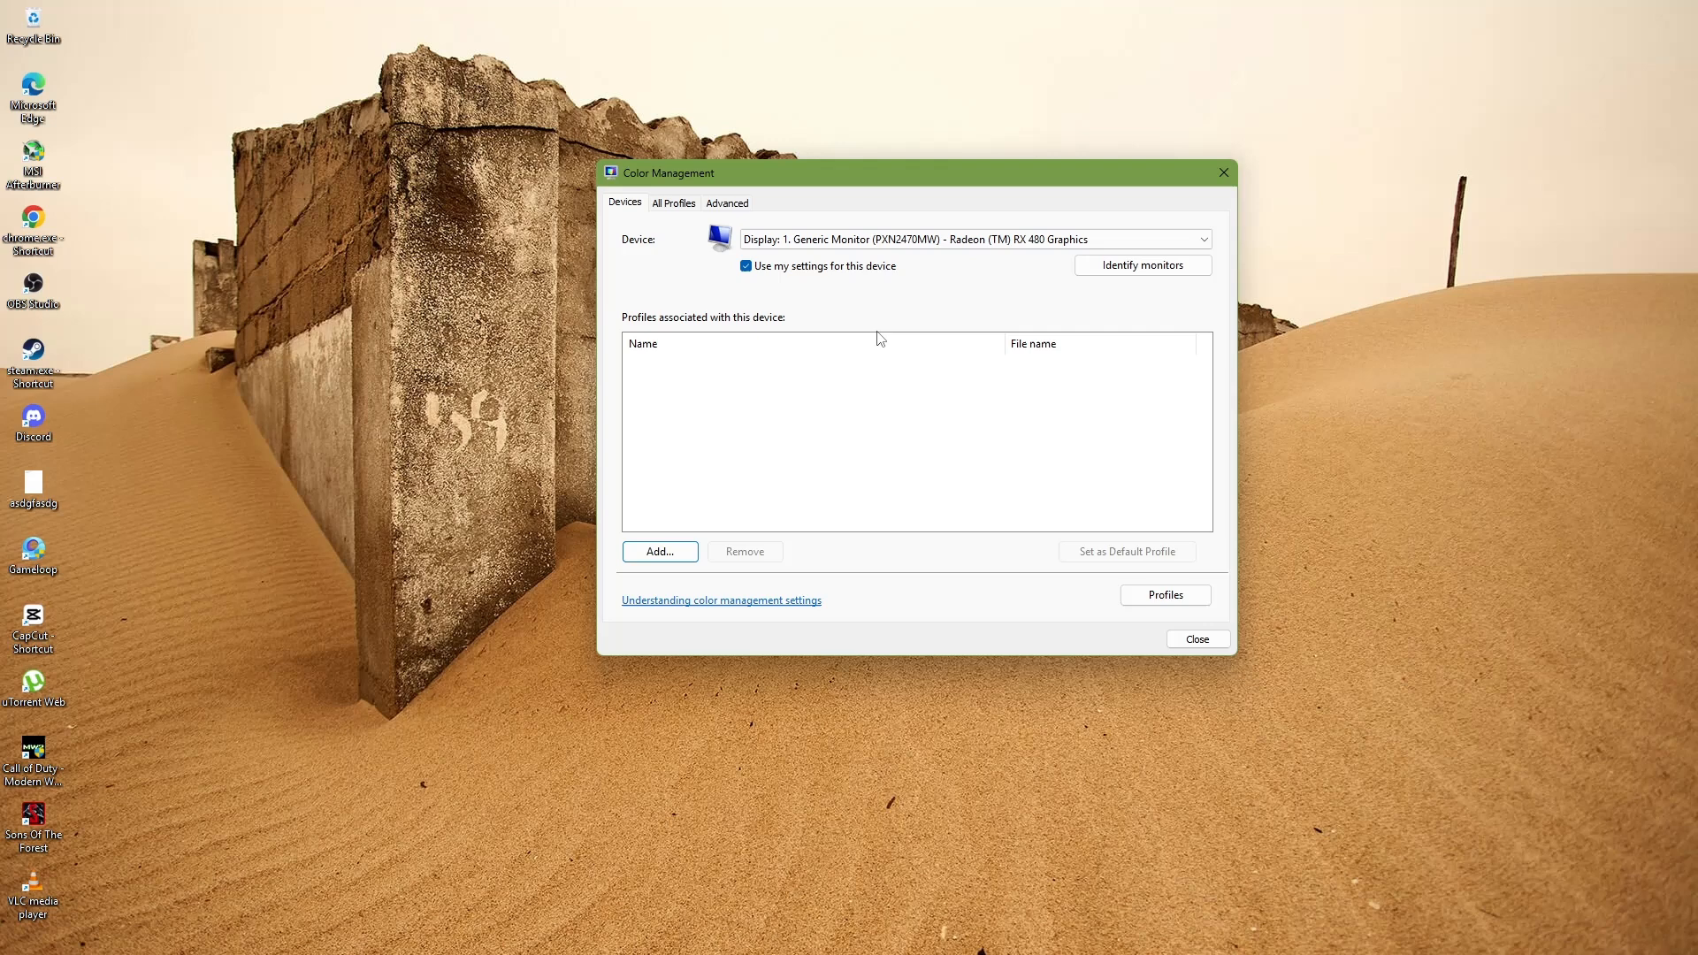
mouse_move(821, 383)
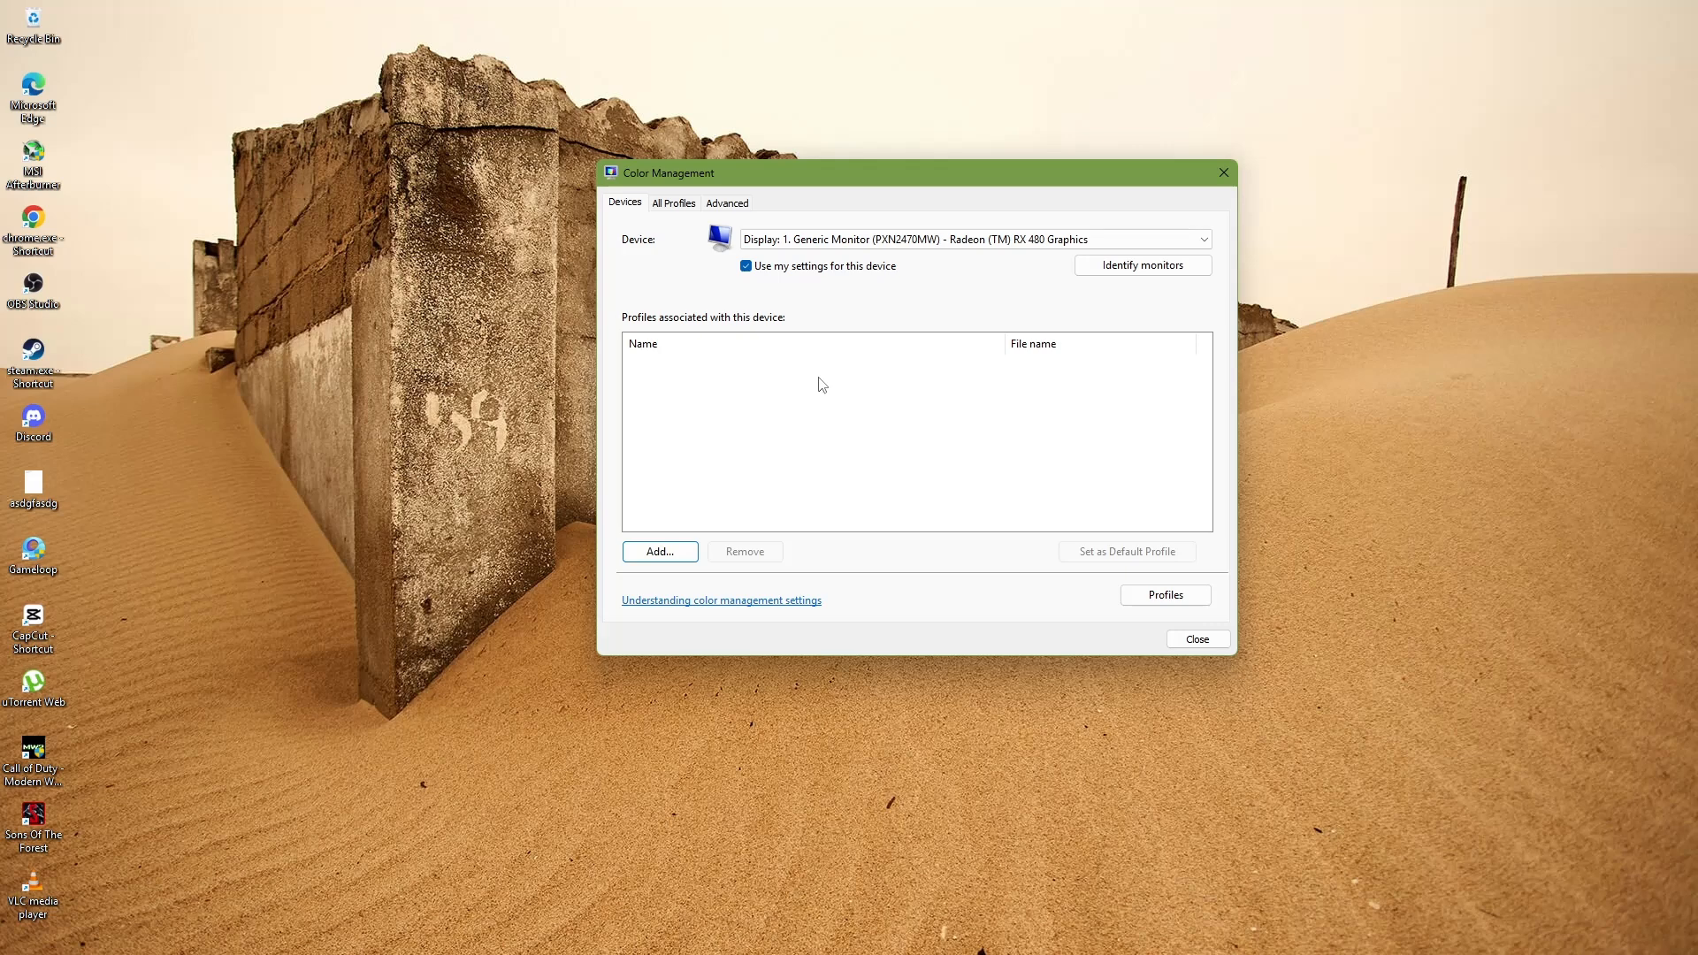
mouse_move(812, 386)
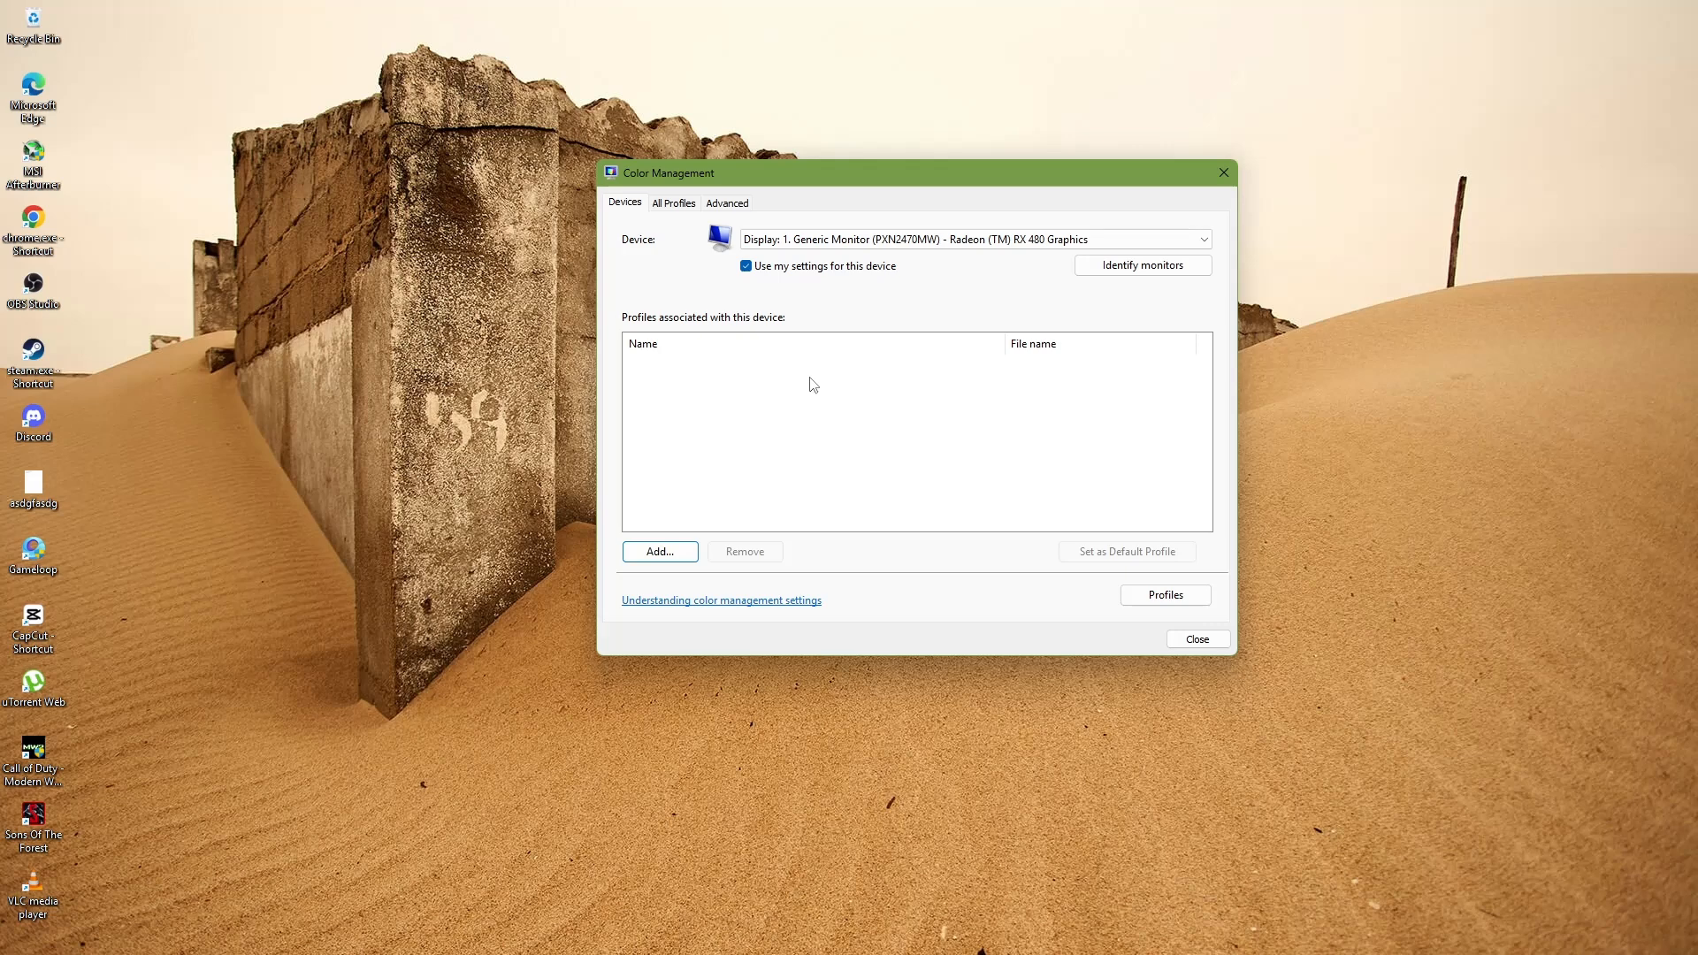
mouse_move(815, 397)
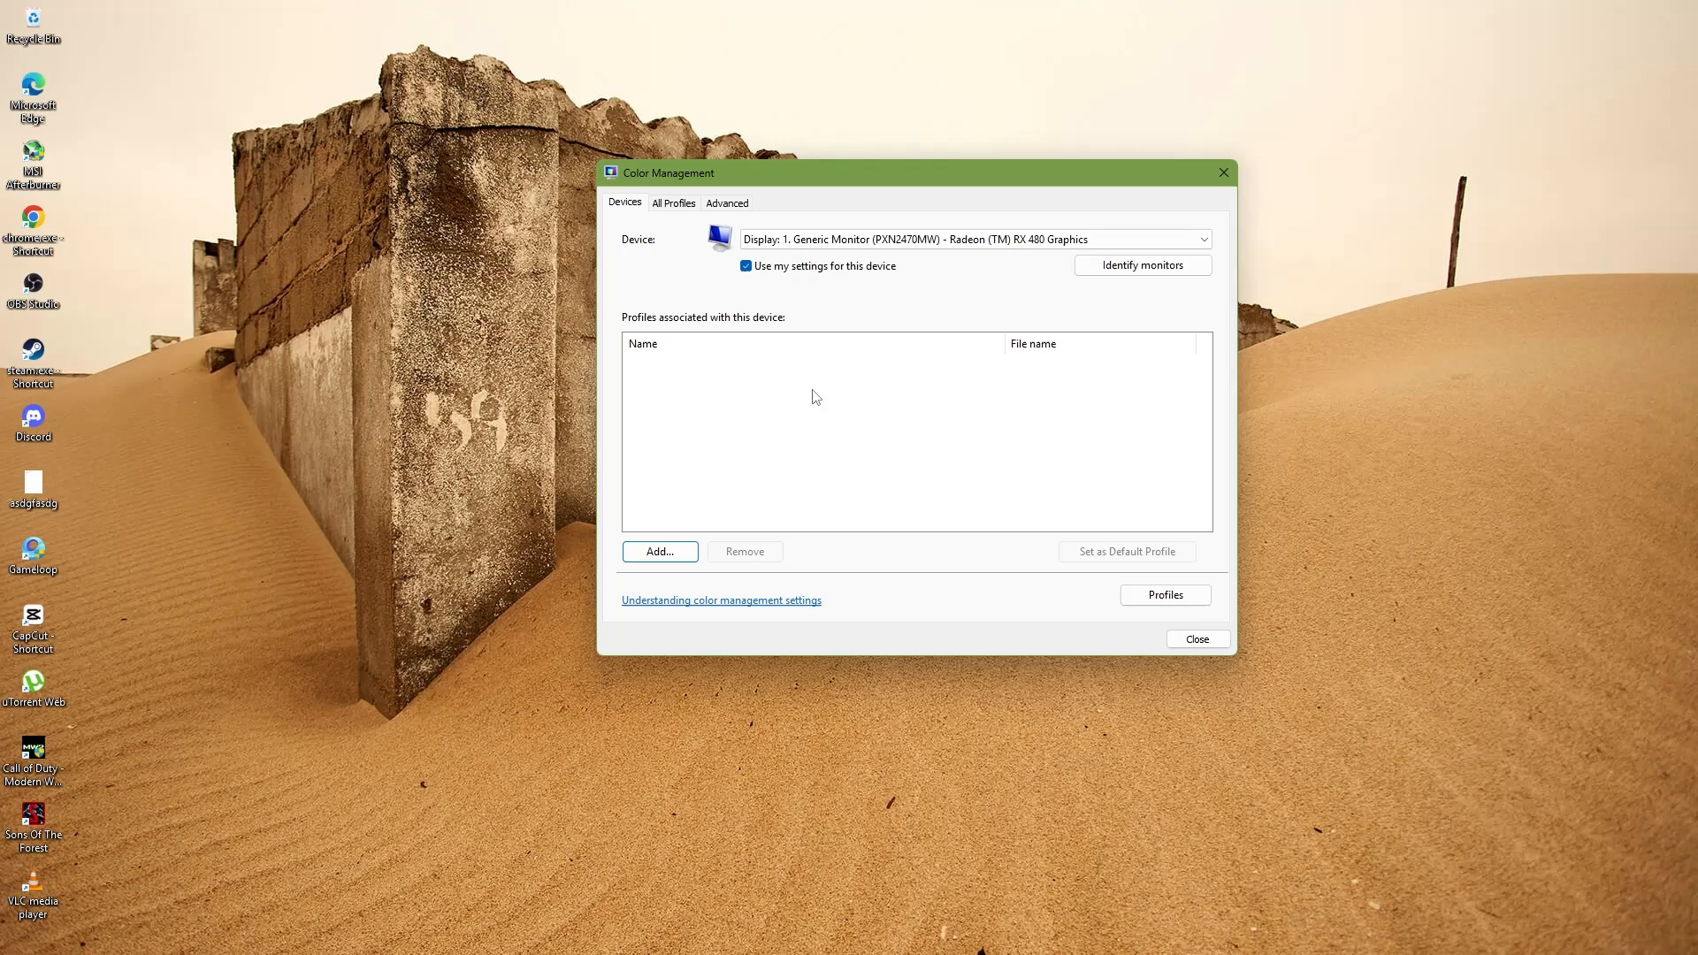
mouse_move(613, 647)
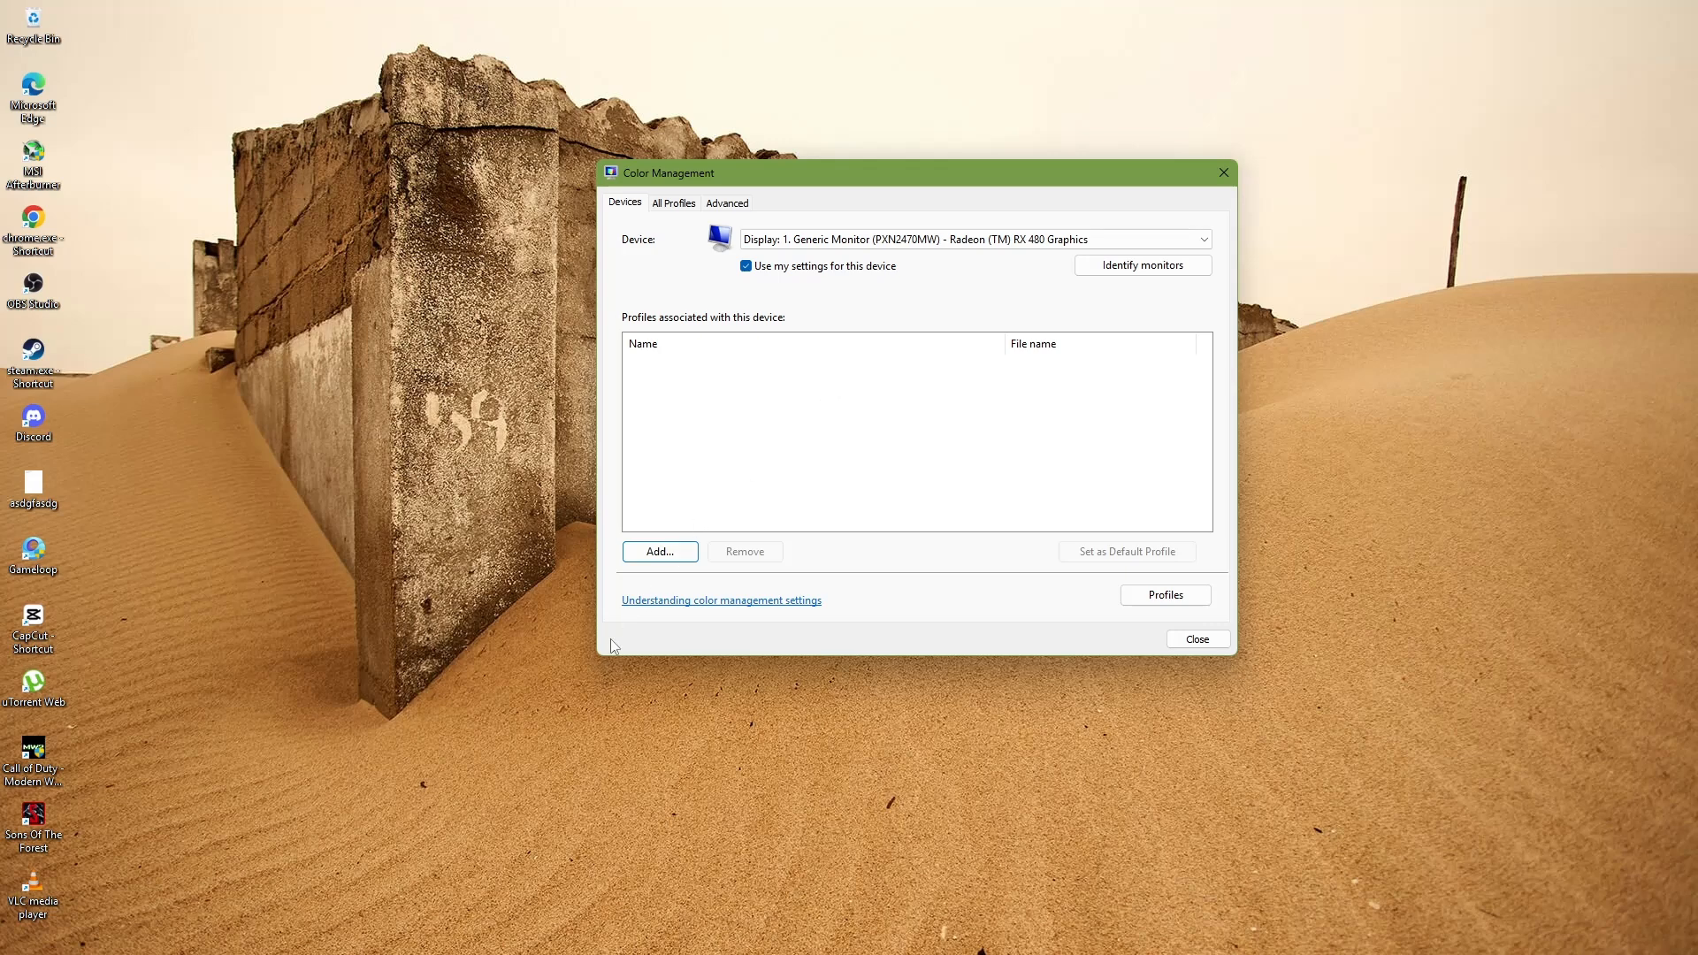
mouse_move(484, 928)
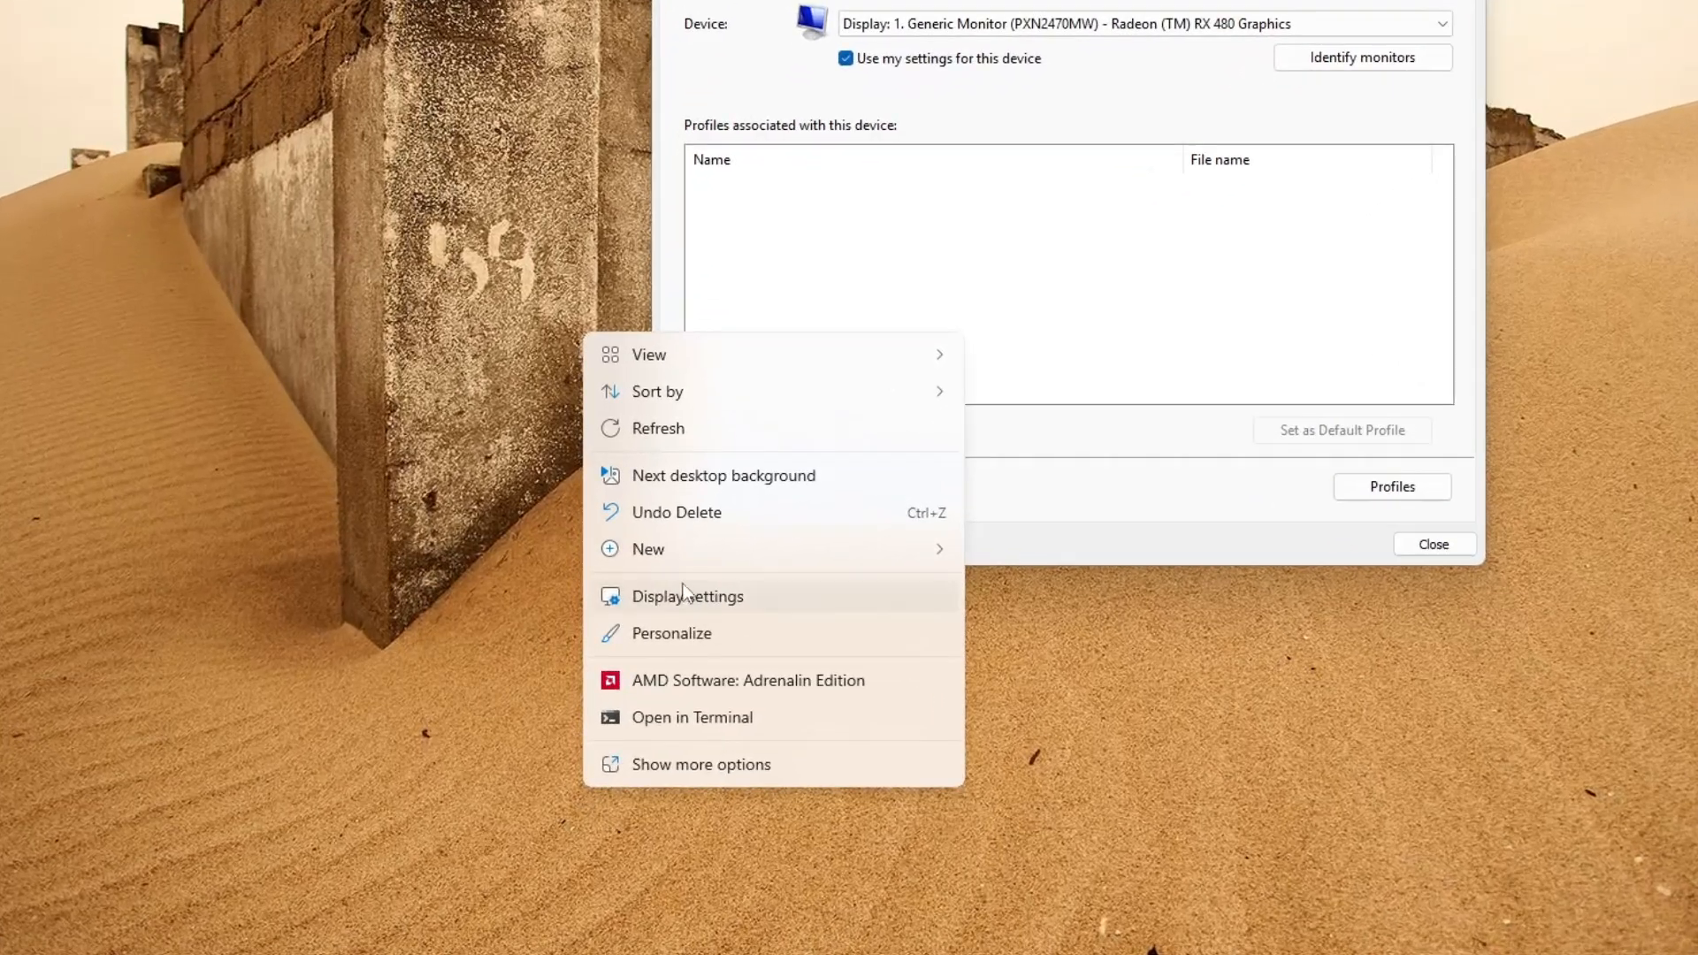
- Go from the desktop to Display settings and view the Advanced display info for the PXN2470MW at 60 Hz
left_click(686, 596)
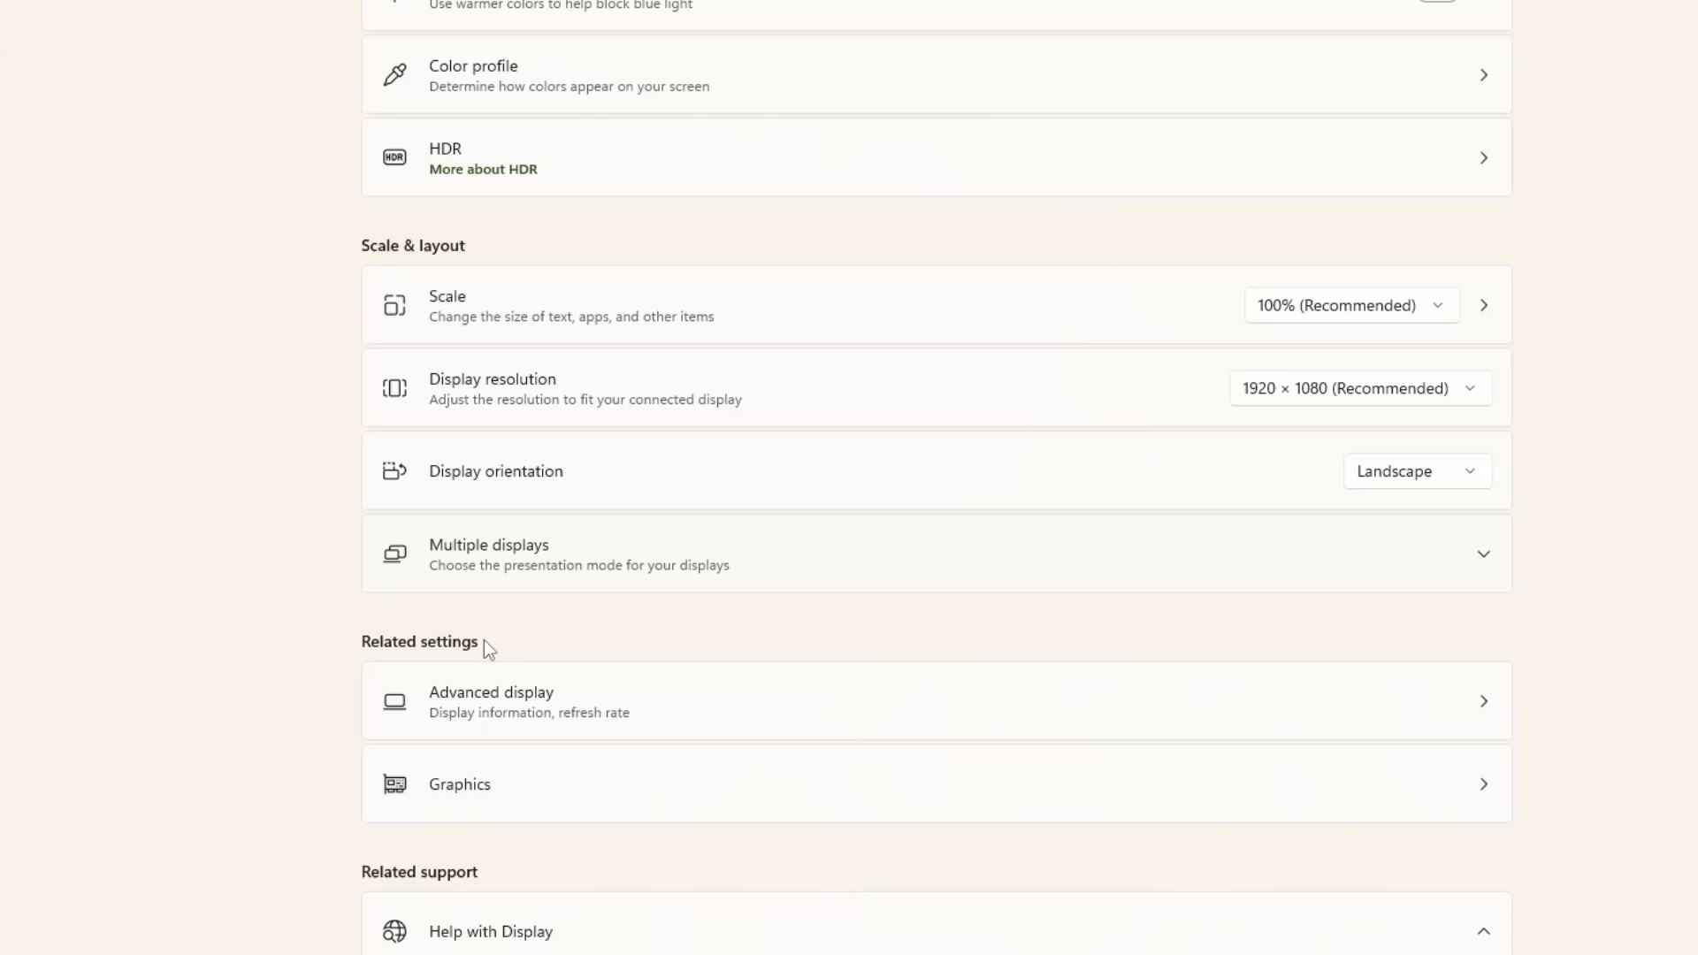
left_click(489, 701)
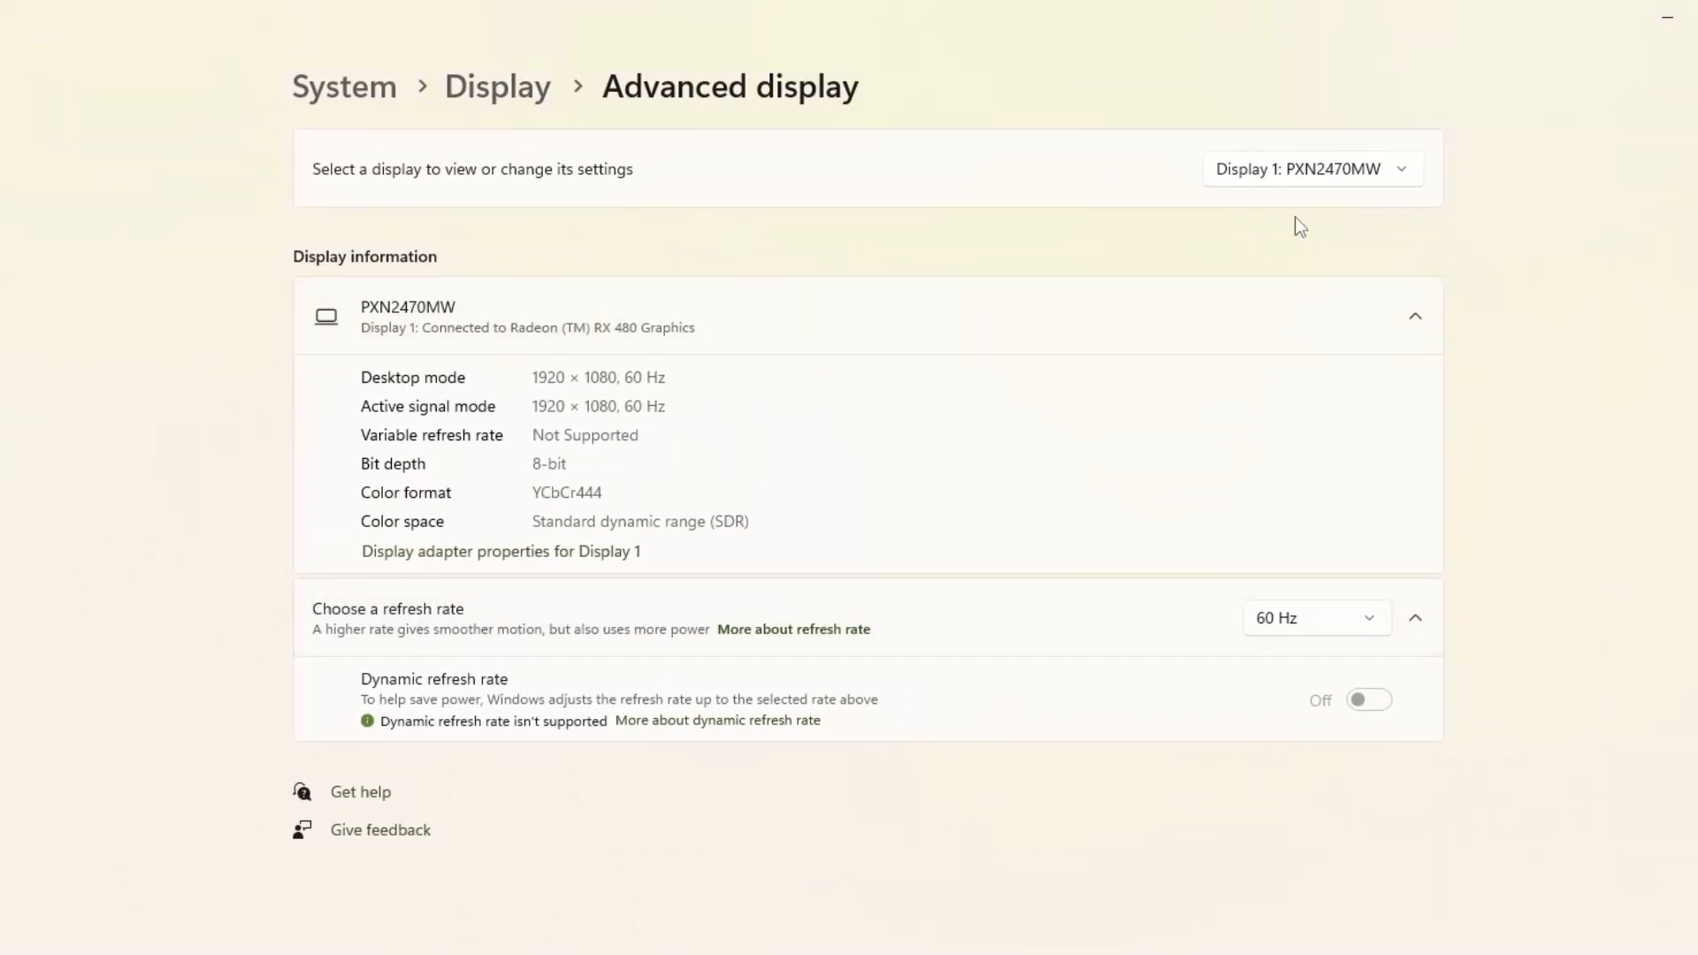
mouse_move(1382, 543)
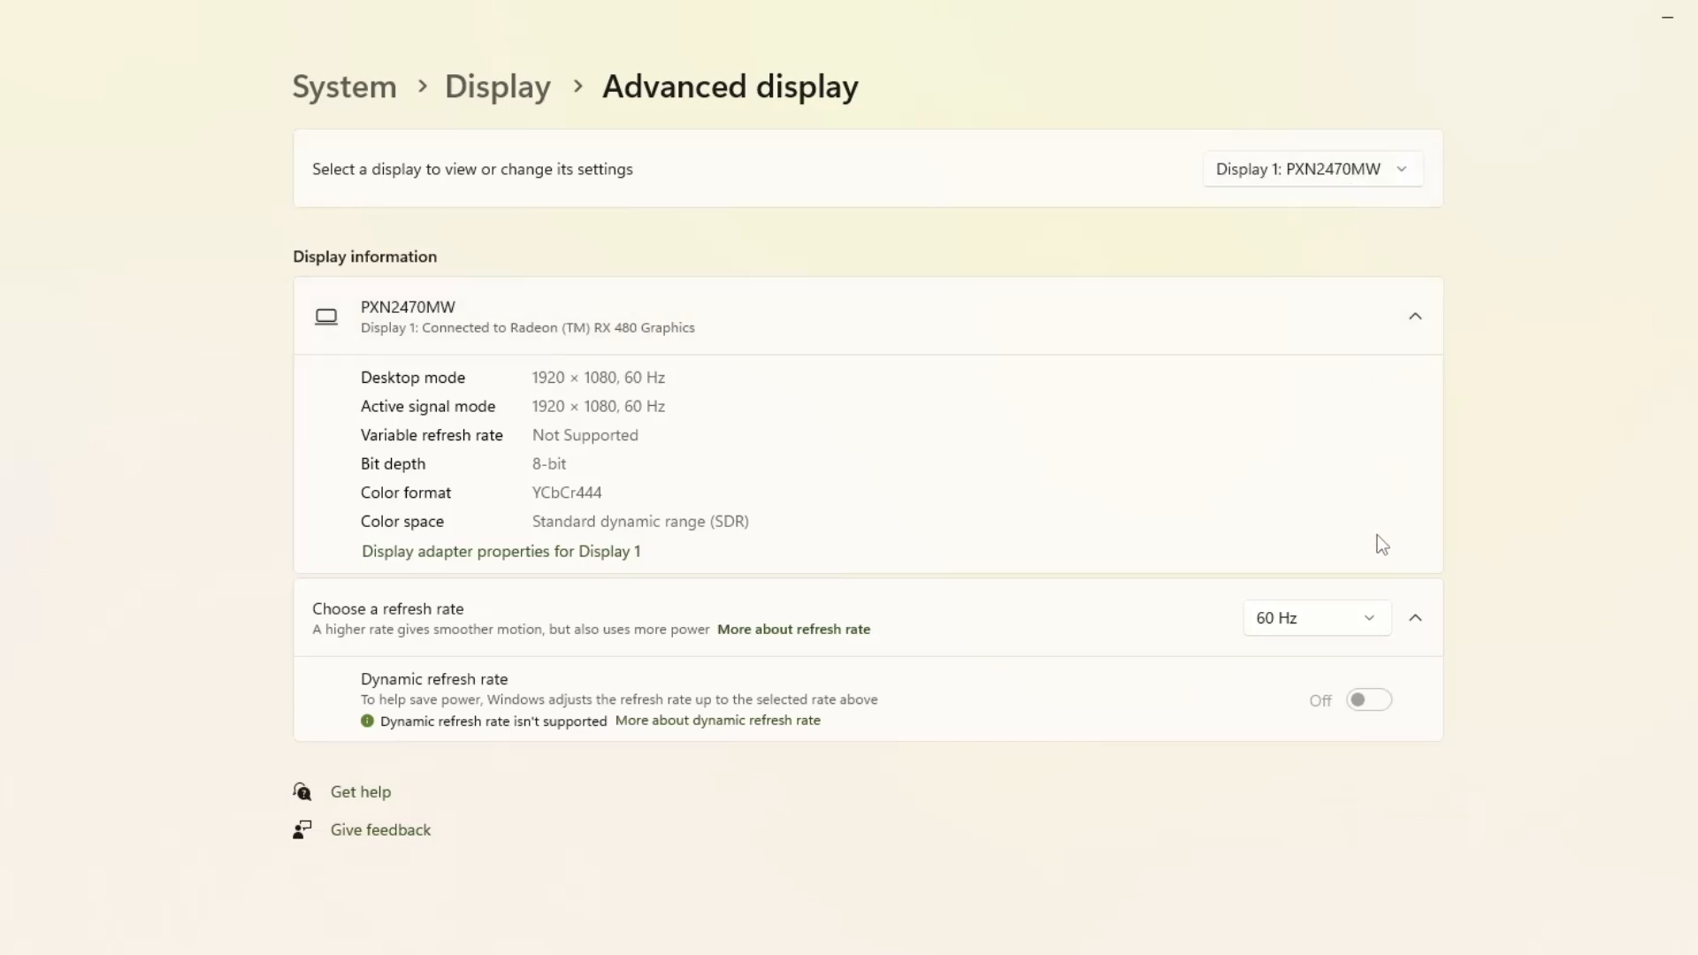
mouse_move(1537, 578)
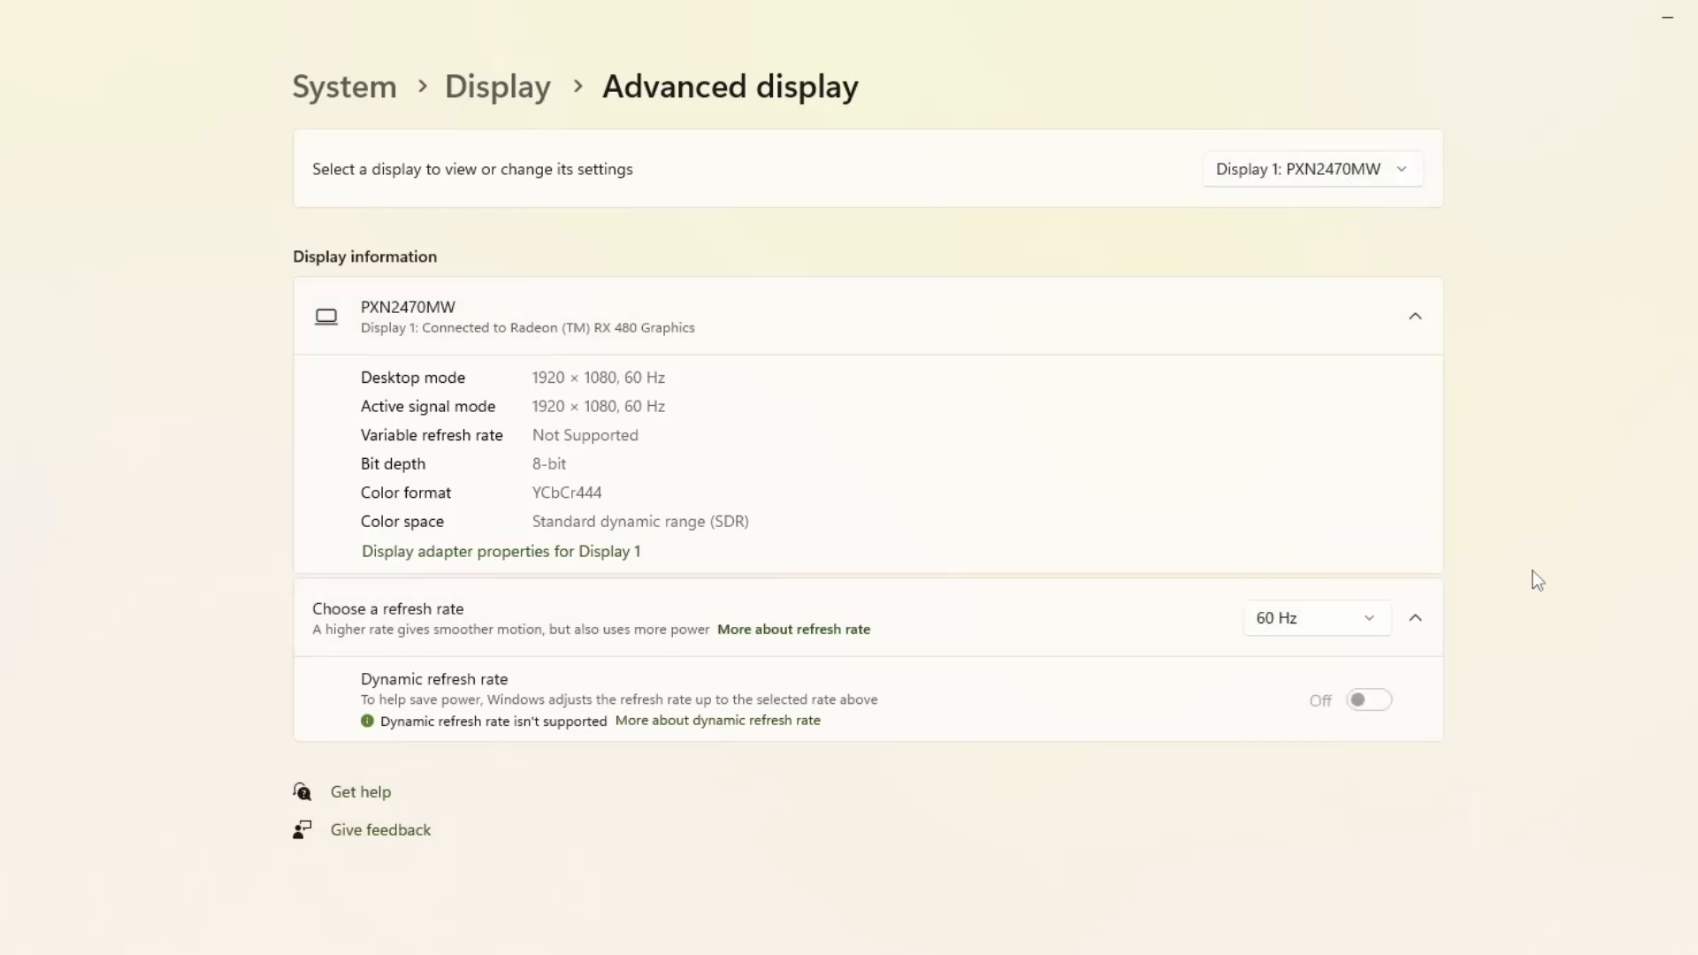
mouse_move(966, 780)
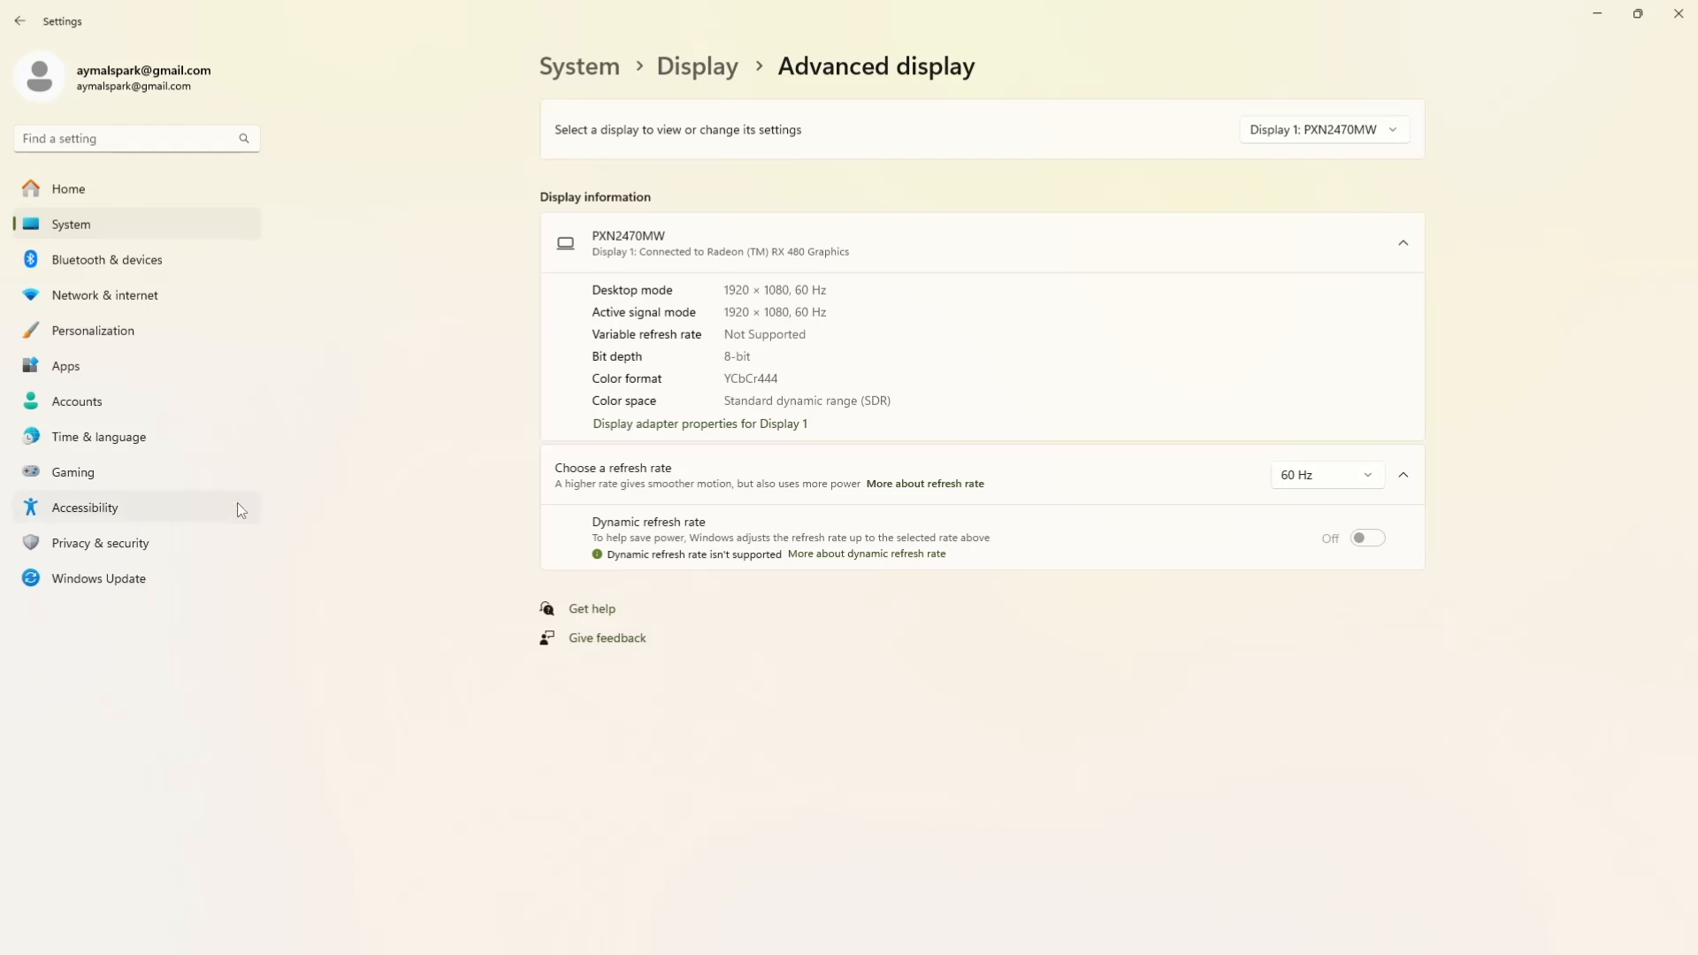
- Run a Windows Update check, revealing the 2025-03 Cumulative Update Preview as available
left_click(99, 577)
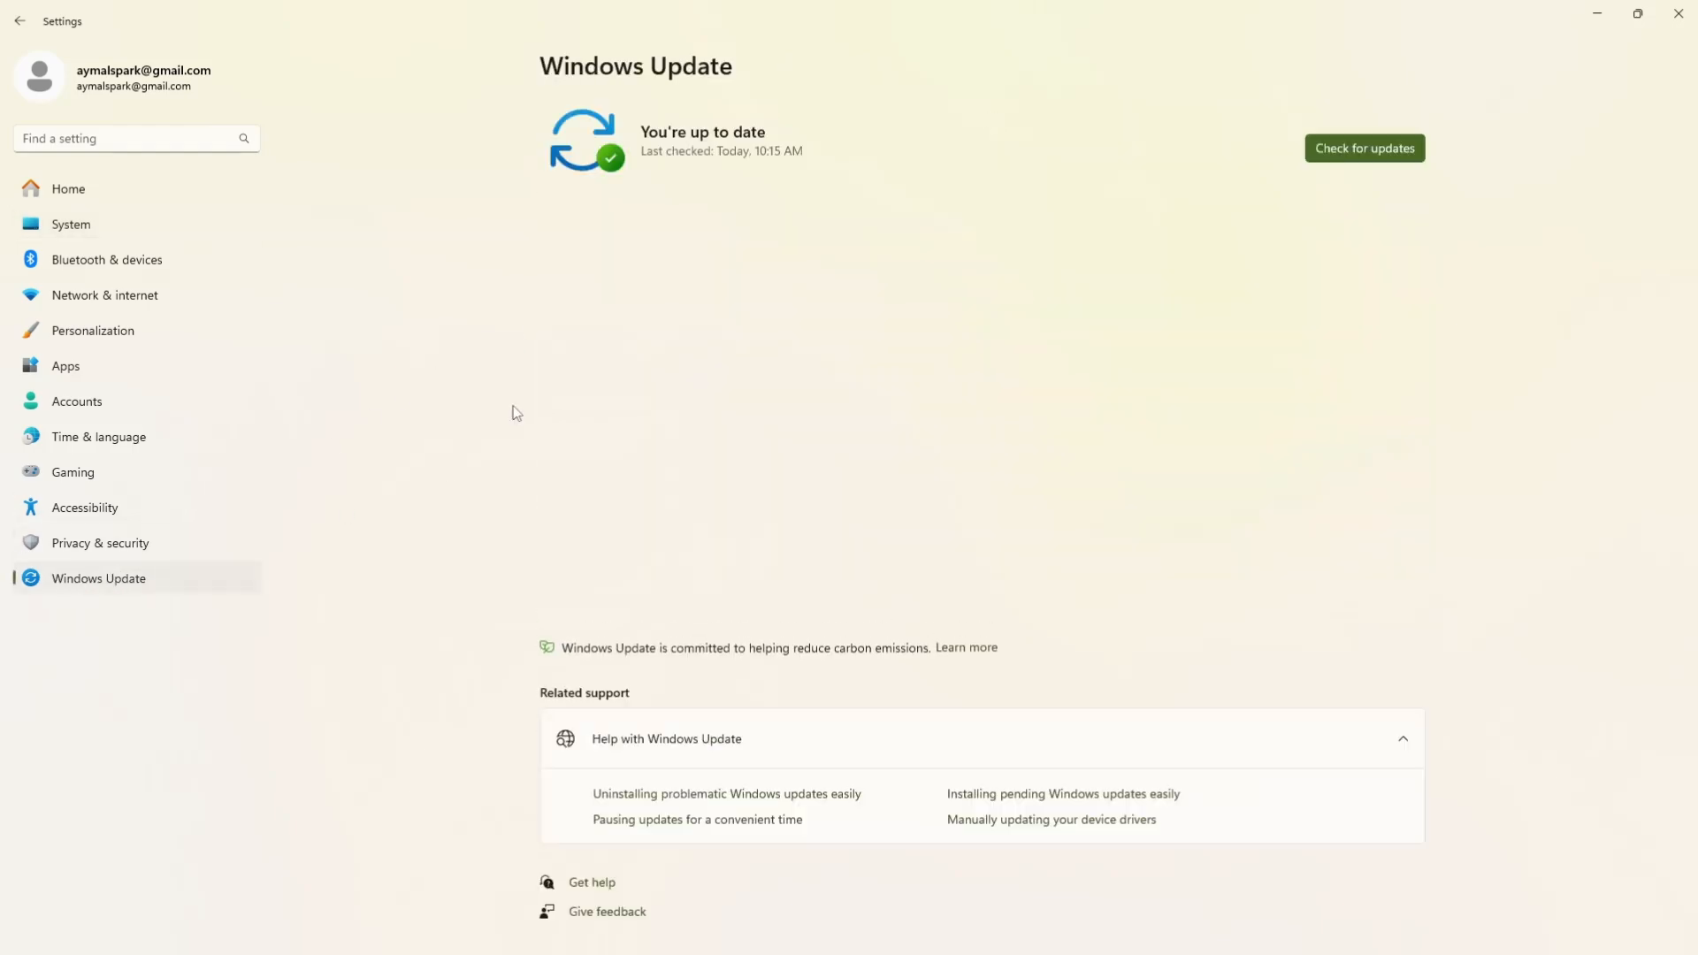
left_click(1363, 147)
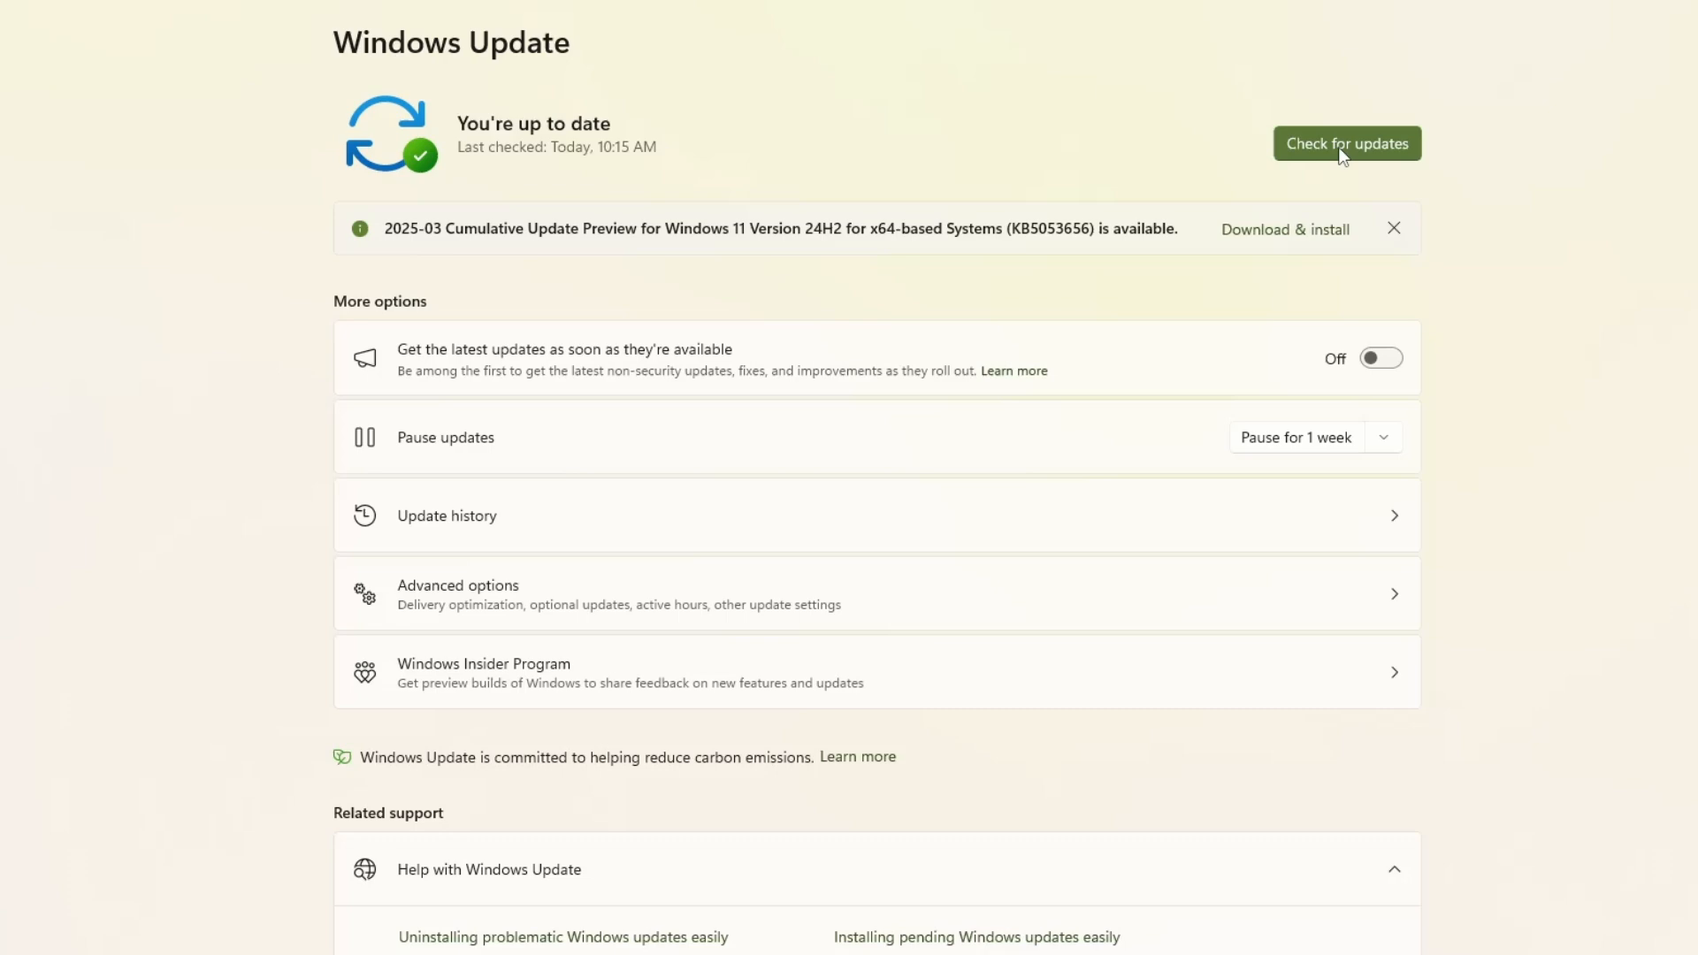